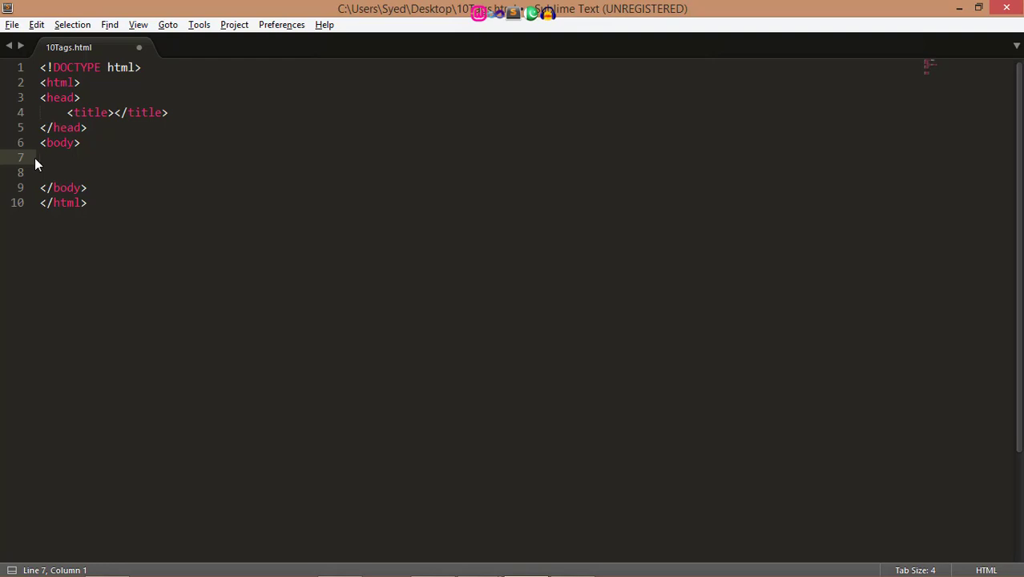
{"action": "mouse_move", "coordinate": [3, 141]}
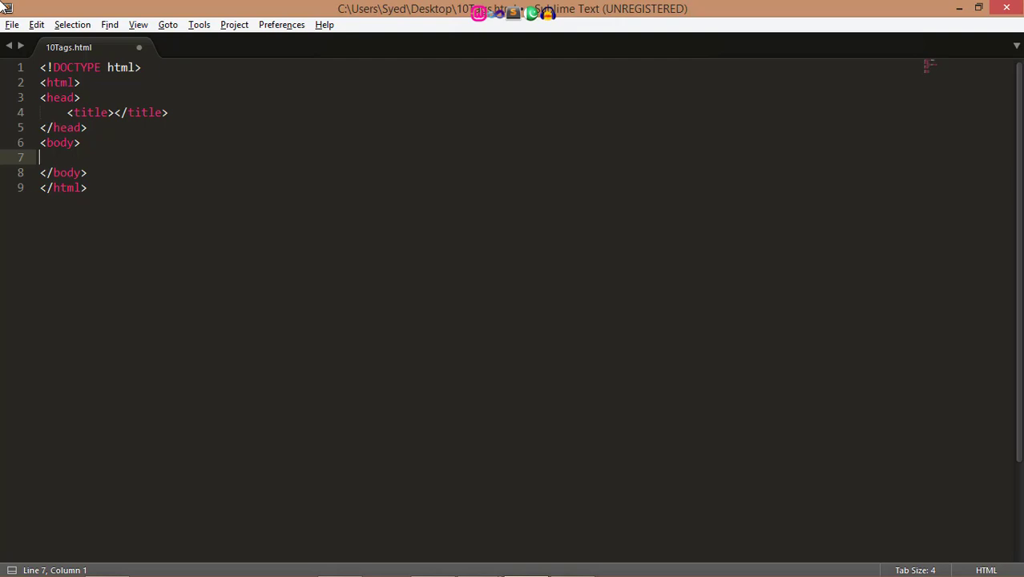
Step: Add an h1 heading reading 'Heading First' inside the body
{"action": "type", "text": "<h1></h1>"}
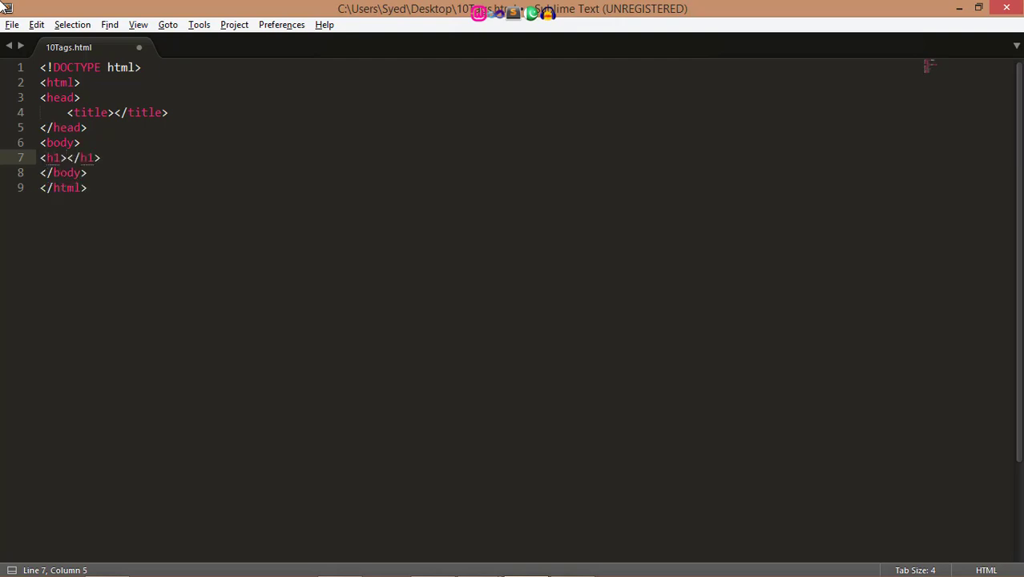
{"action": "type", "text": "H"}
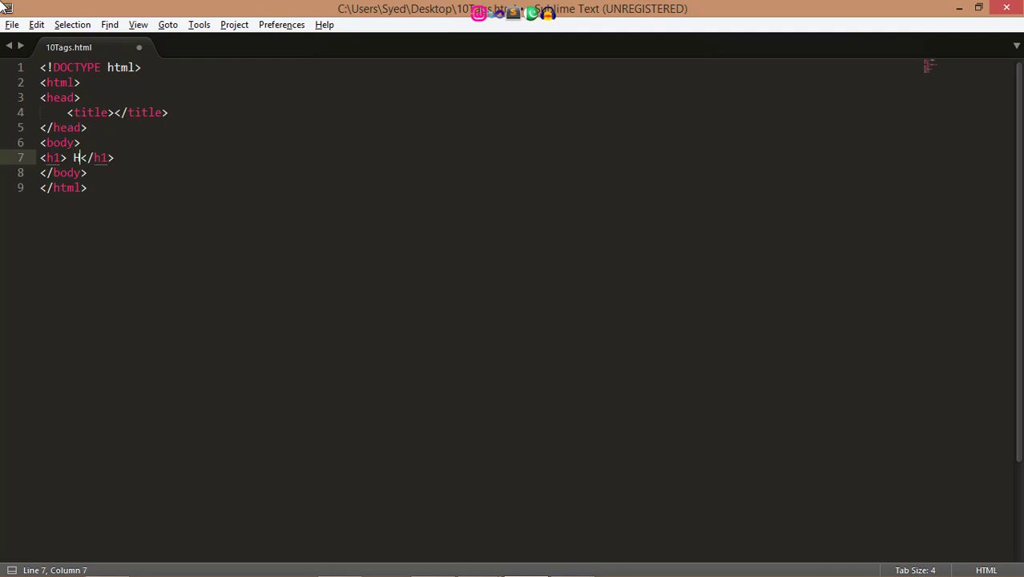
{"action": "type", "text": "eading Fir"}
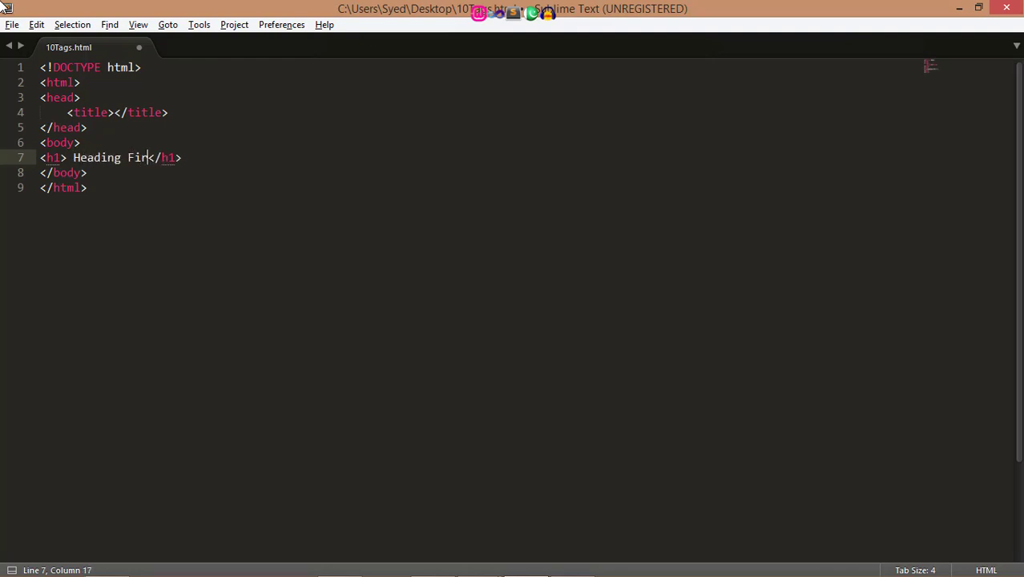
{"action": "type", "text": "st"}
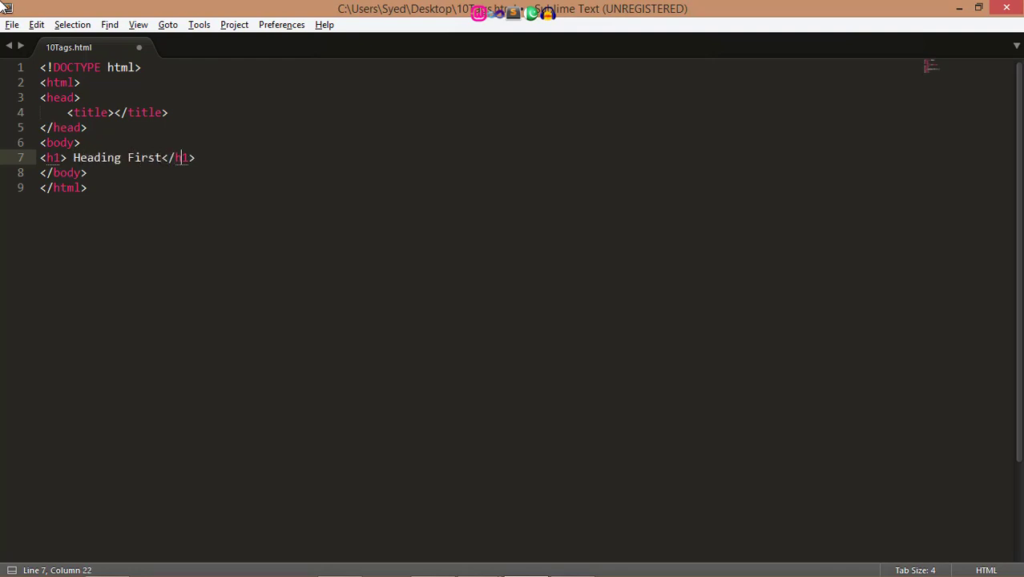
{"action": "key", "text": "Return"}
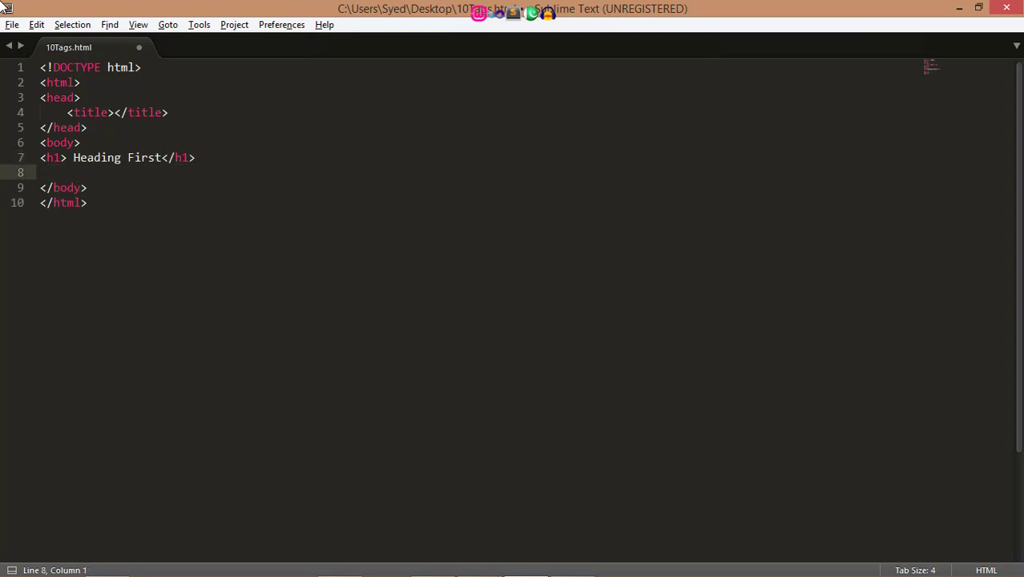
Step: Add an h2 '2nd hEADING' and an h1 'Third Heading' below it, then save
{"action": "type", "text": "<h2></h2>"}
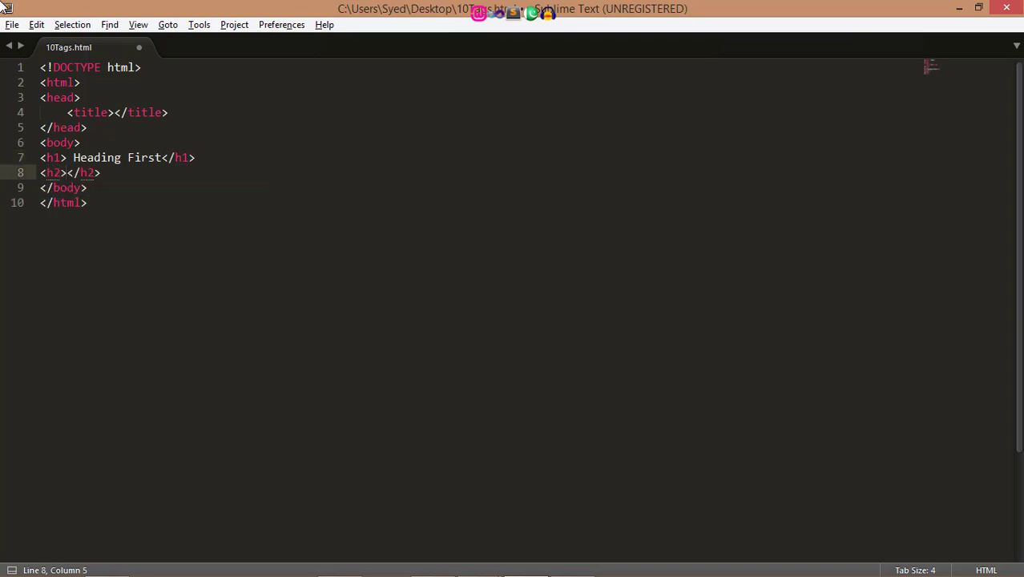
{"action": "type", "text": "H"}
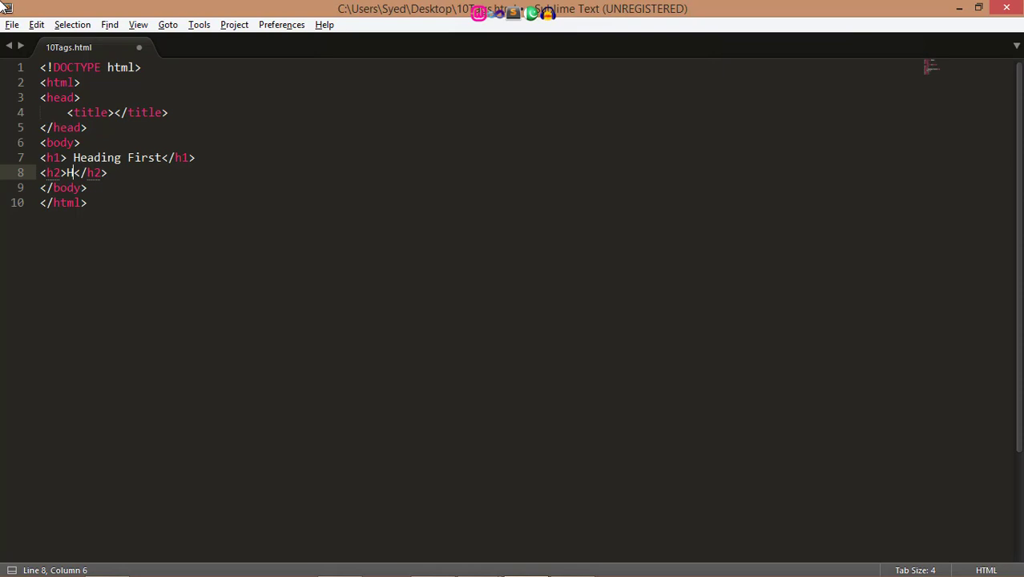
{"action": "type", "text": "2nd"}
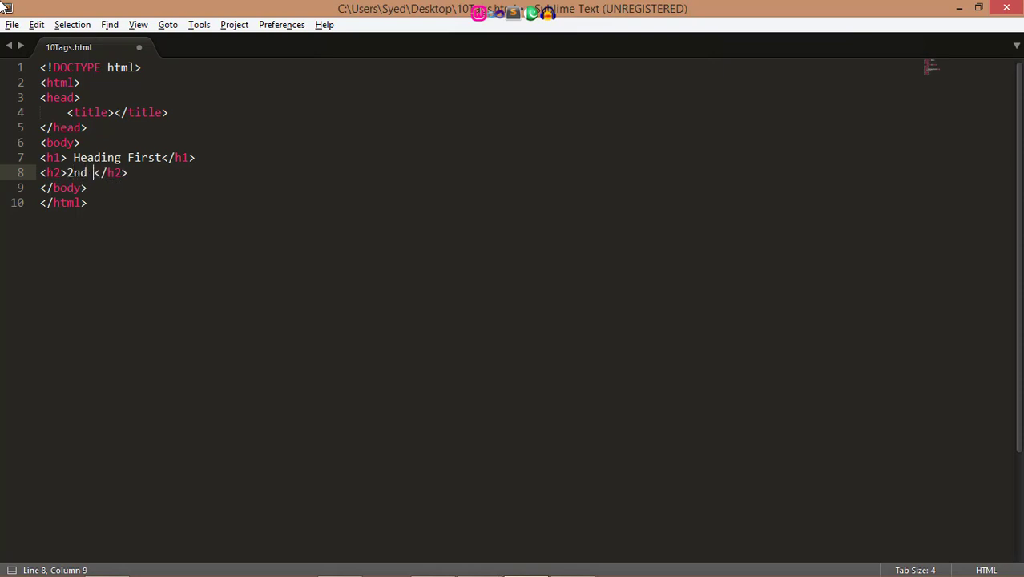
{"action": "type", "text": "hEAD"}
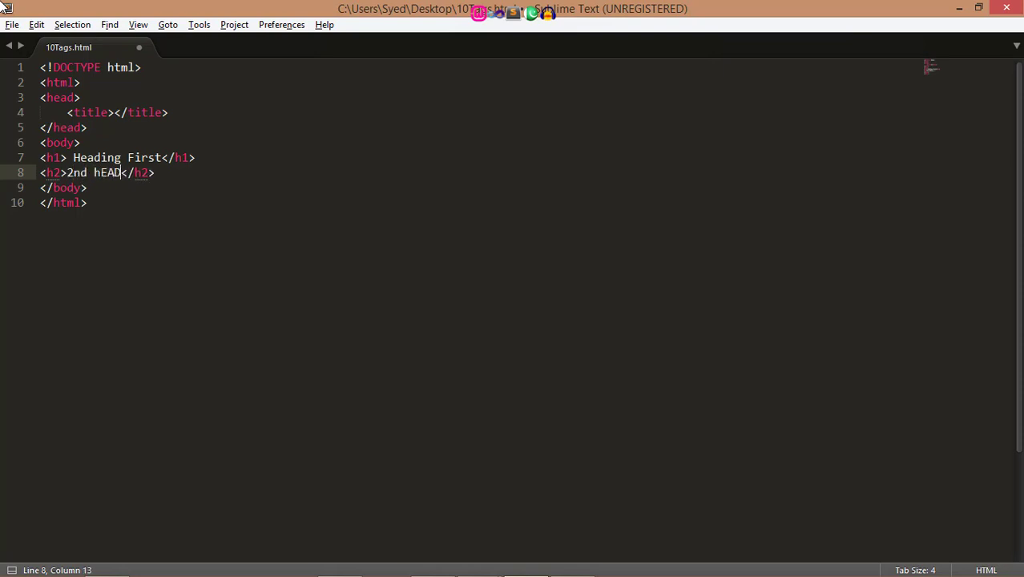
{"action": "key", "text": "BackSpace"}
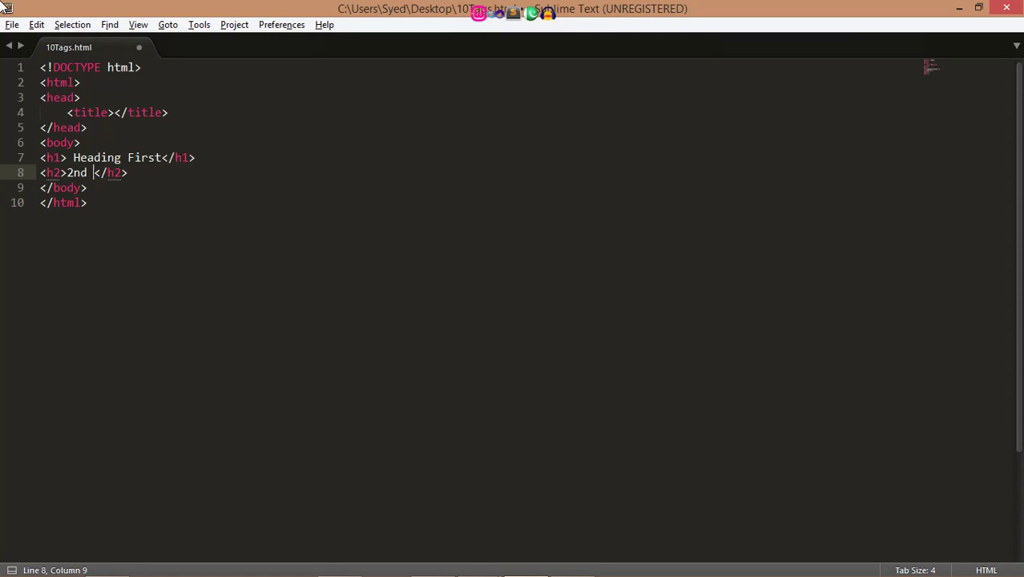
{"action": "type", "text": "hEADING"}
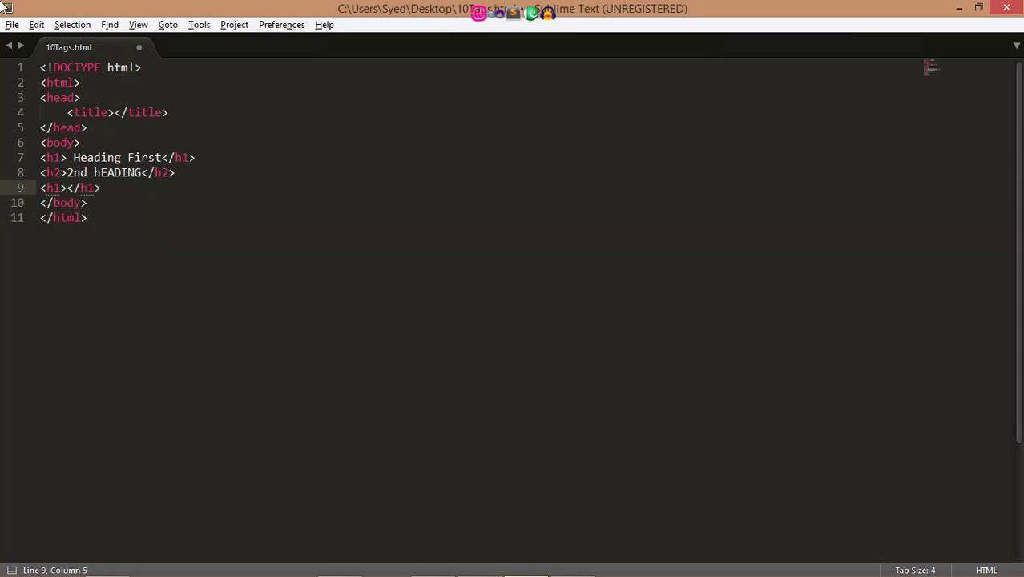
{"action": "type", "text": "Third Heading"}
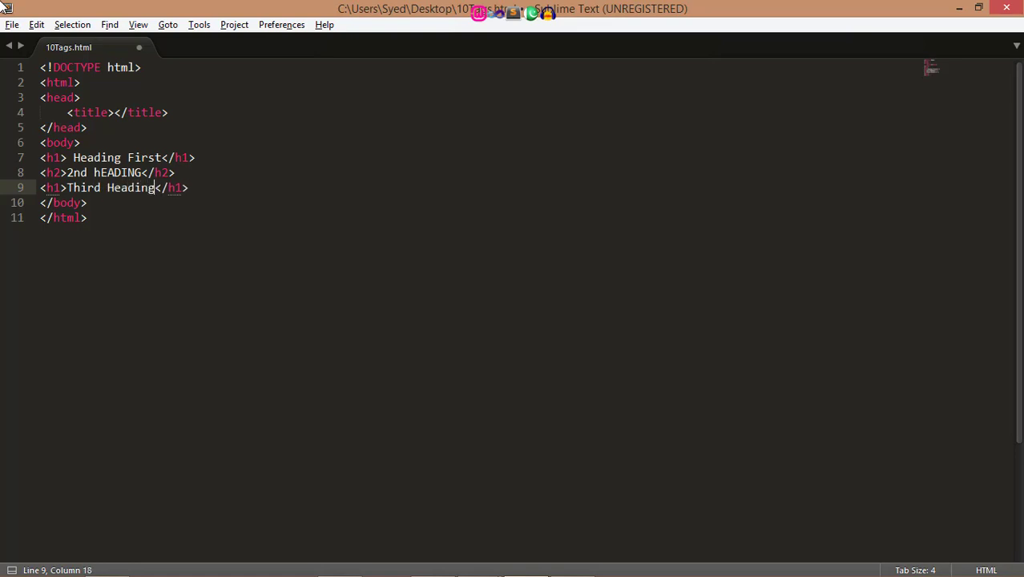
{"action": "key", "text": "ctrl+s"}
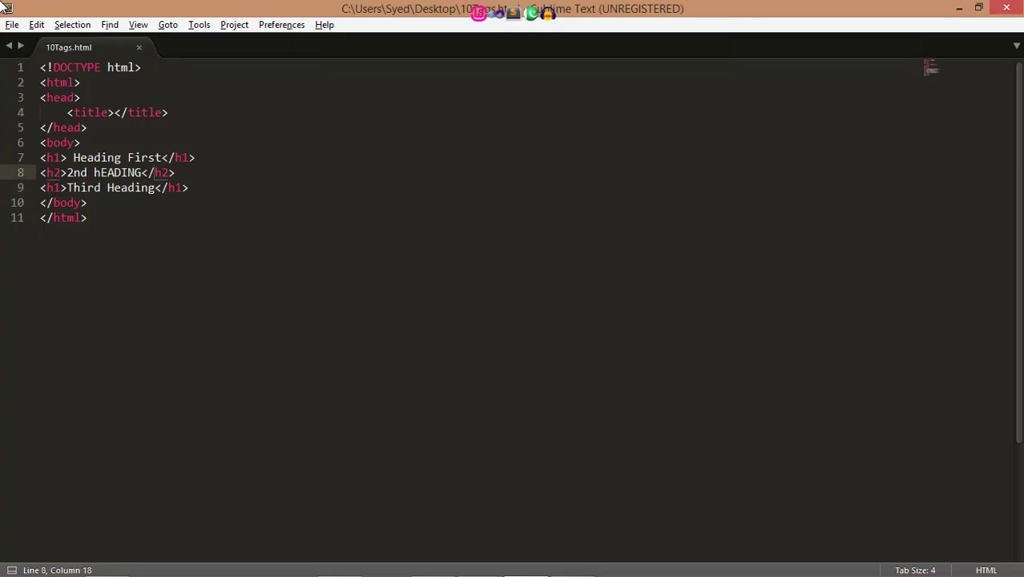
Step: Change the third heading's tags from h1 to h3
{"action": "left_click", "coordinate": [57, 187]}
{"action": "type", "text": "3"}
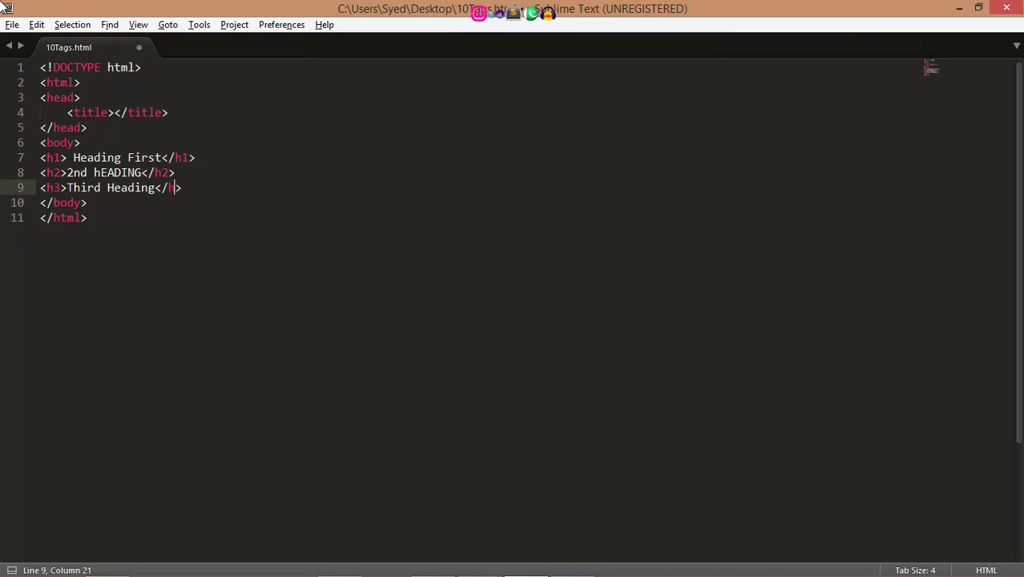
{"action": "key", "text": "alt+tab"}
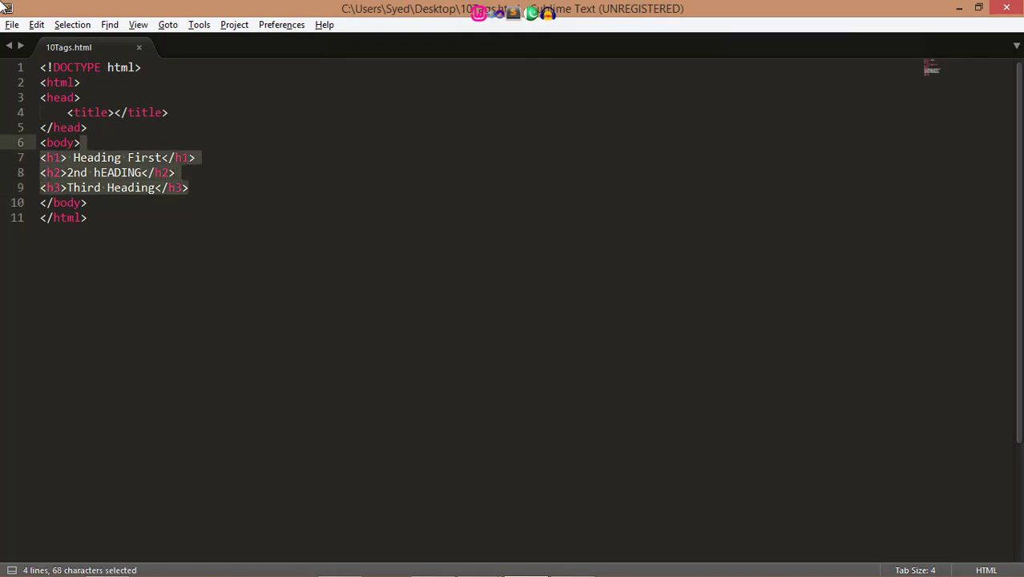
Step: Replace the headings with a paragraph reading 'this is paragraph' and save the file
{"action": "type", "text": "<p> </p>"}
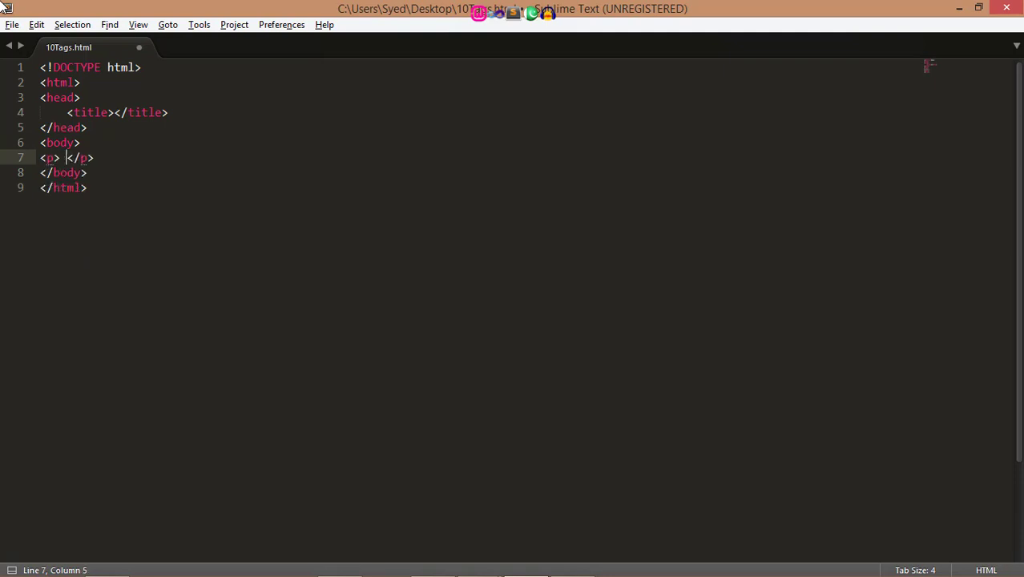
{"action": "type", "text": "this is"}
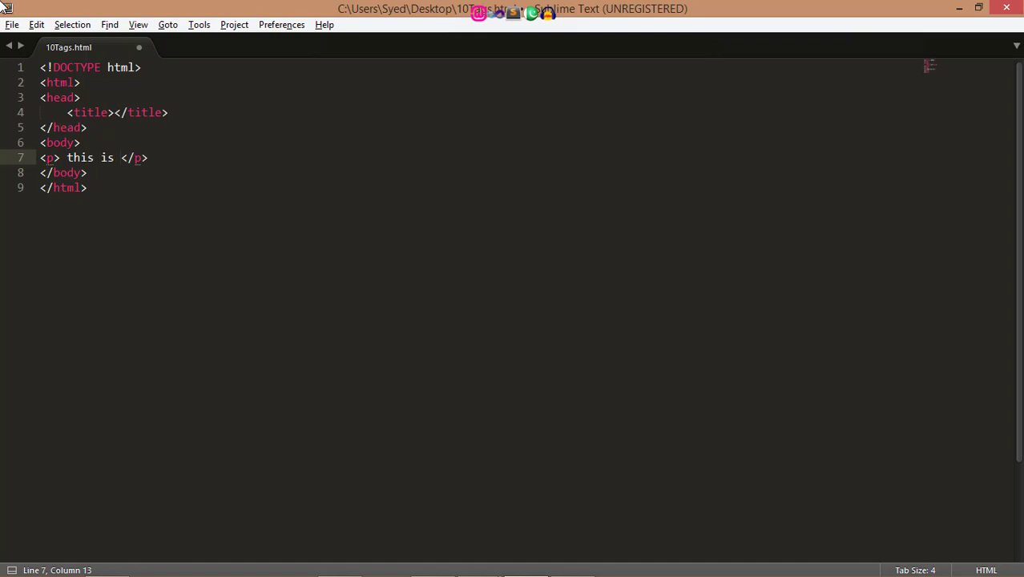
{"action": "type", "text": "paragraph"}
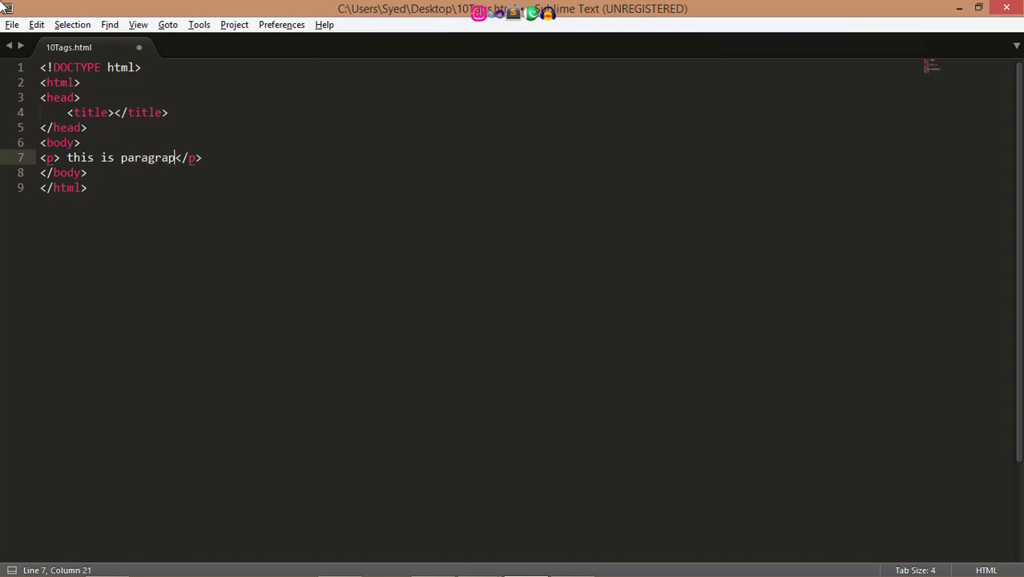
{"action": "type", "text": "h"}
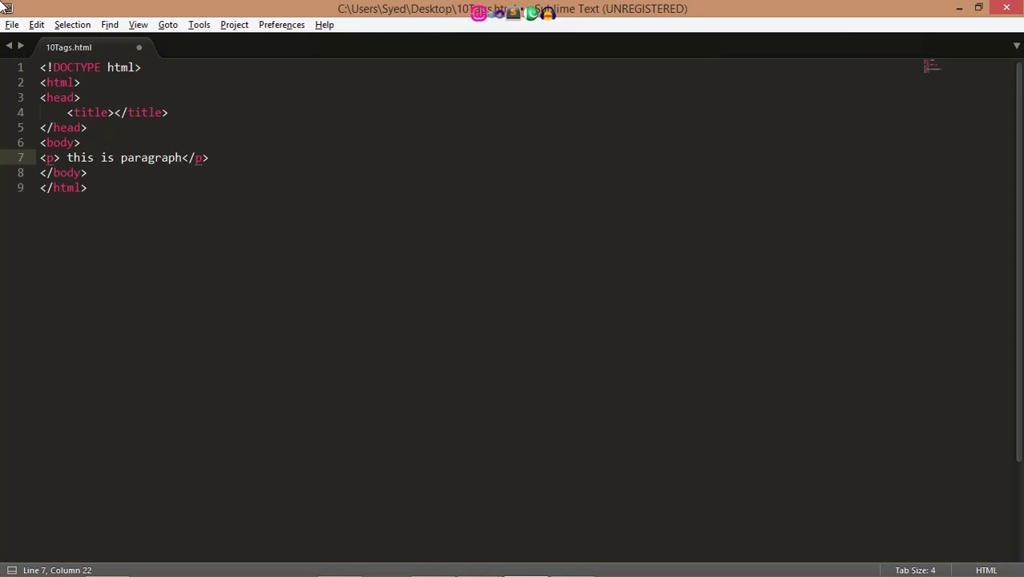
{"action": "key", "text": "ctrl+s"}
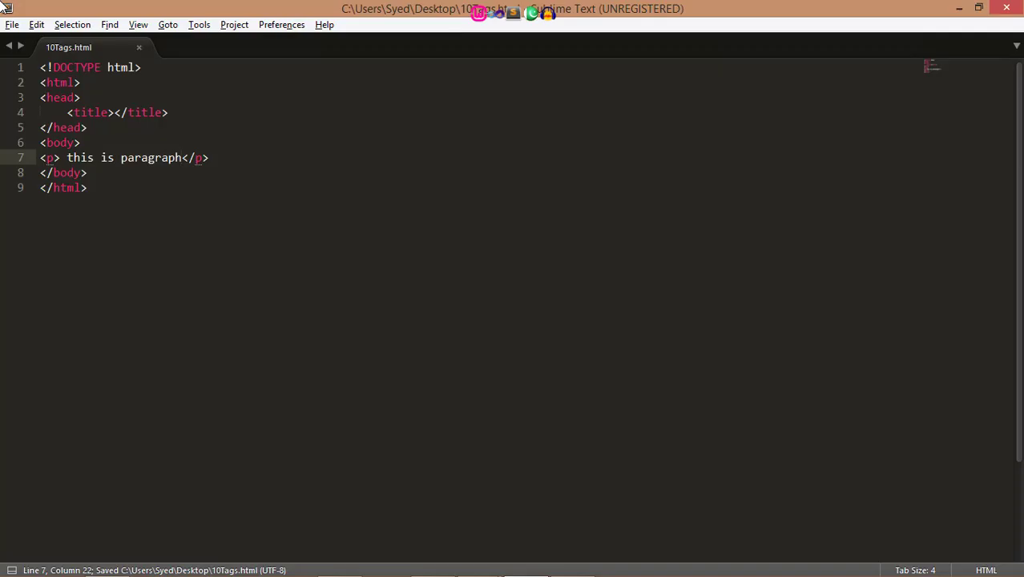
{"action": "double_click", "coordinate": [197, 157]}
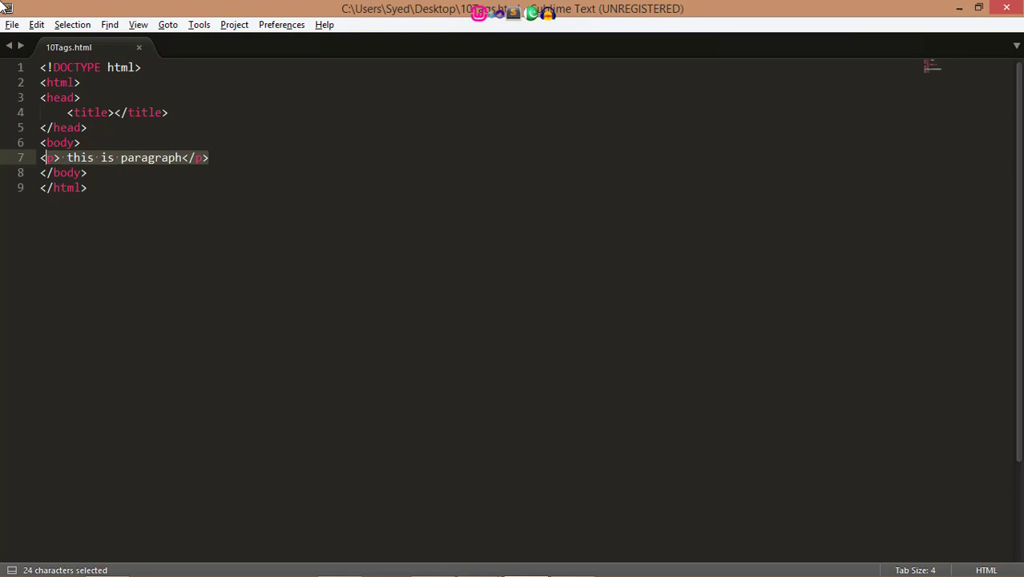
Step: Delete the paragraph line, leaving the body empty
{"action": "key", "text": "Delete"}
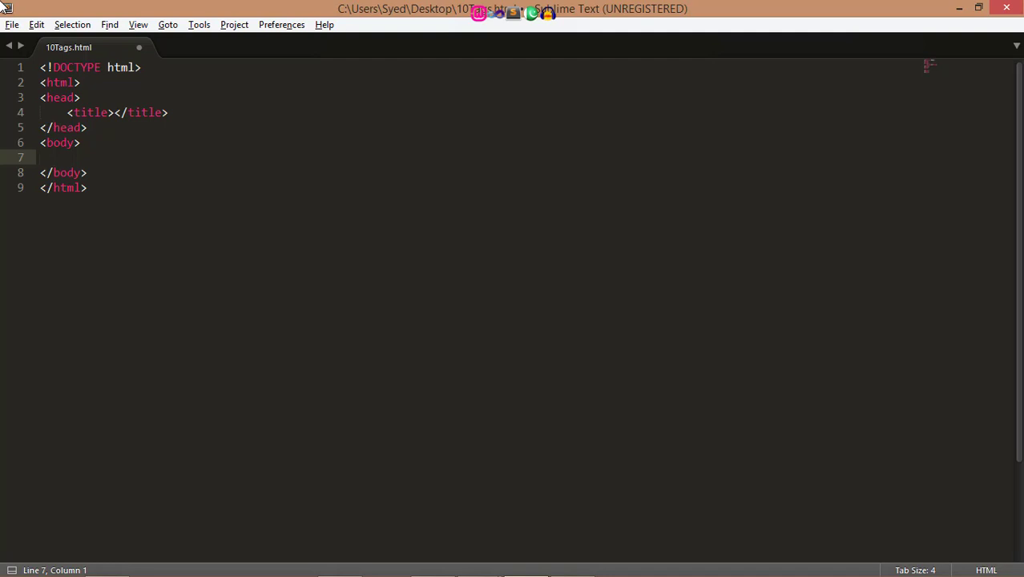
Step: Add a trial h1 heading in the body, correcting the mistyped h2 tag
{"action": "type", "text": "<h2"}
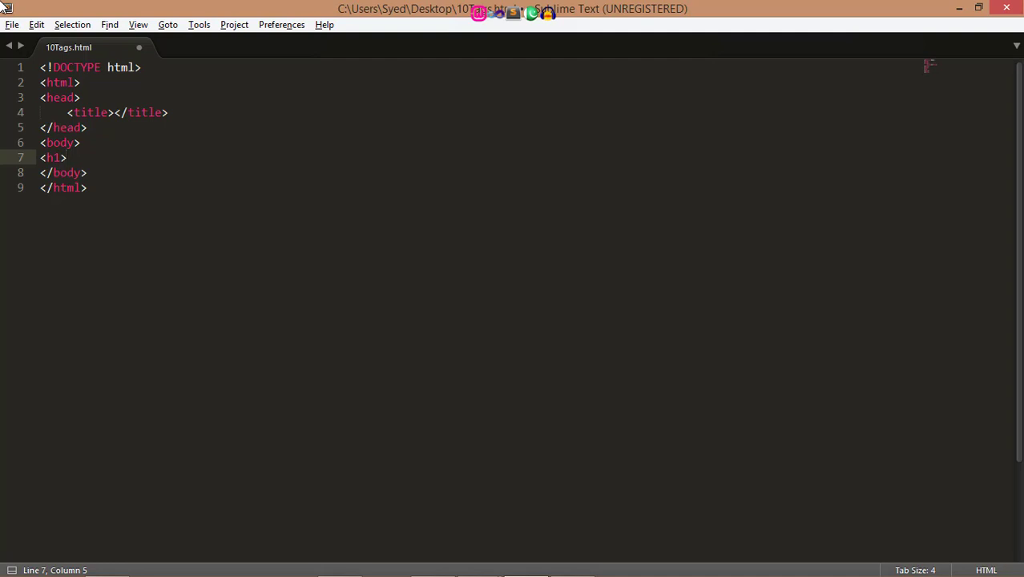
{"action": "key", "text": "Backspace"}
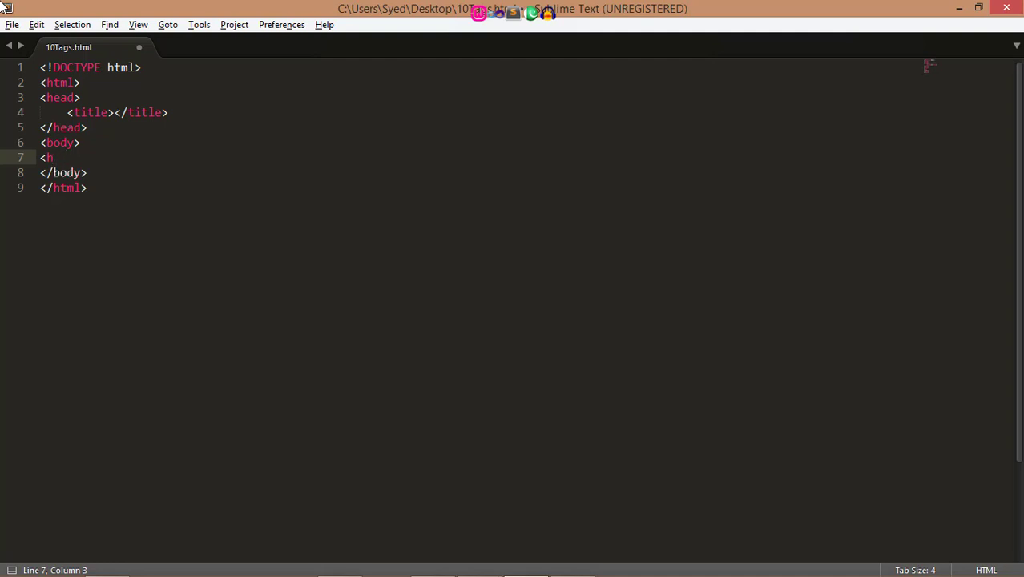
{"action": "type", "text": "1>"}
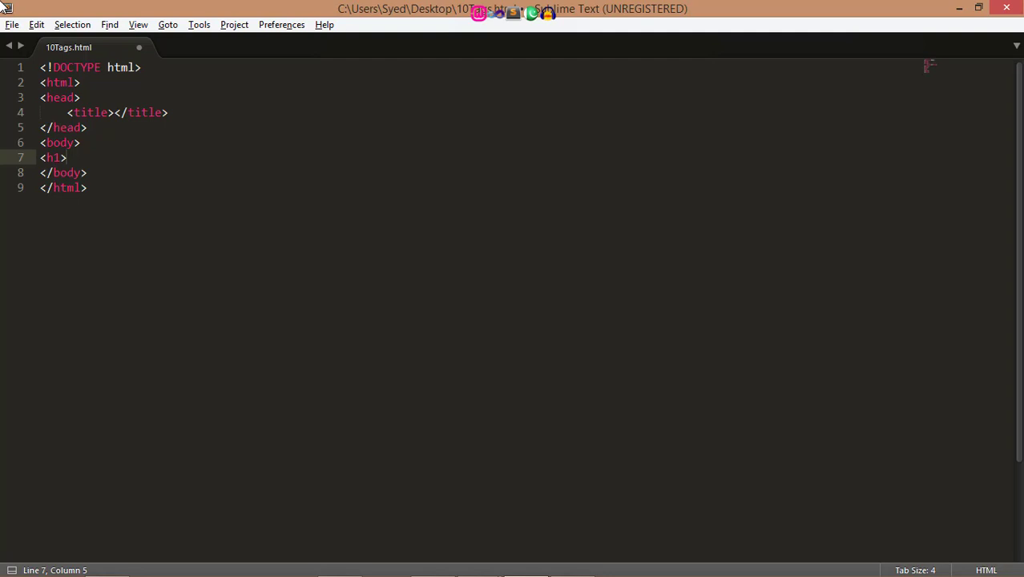
{"action": "type", "text": "</h1>"}
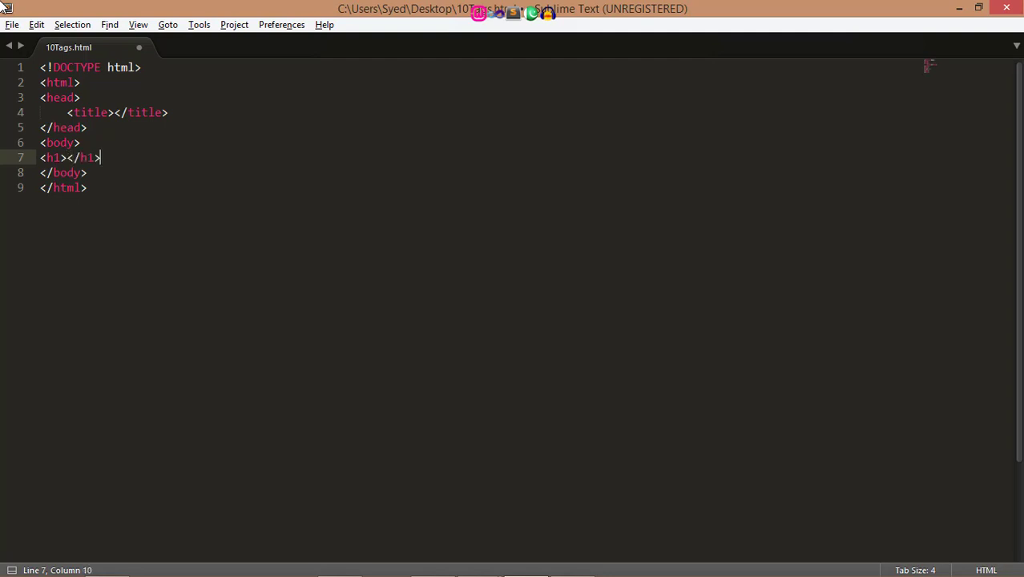
{"action": "type", "text": "heading firsty"}
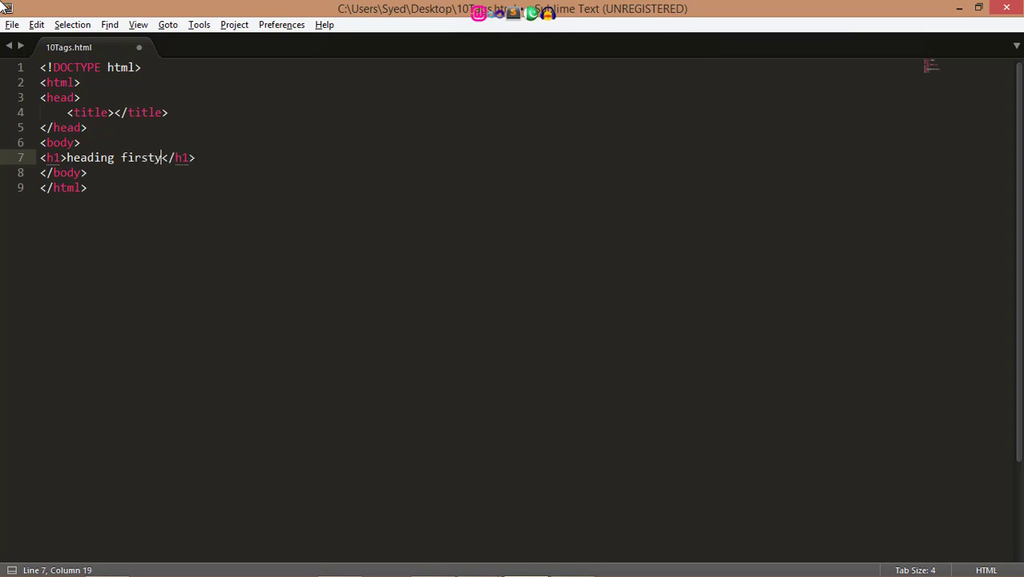
{"action": "type", "text": "t"}
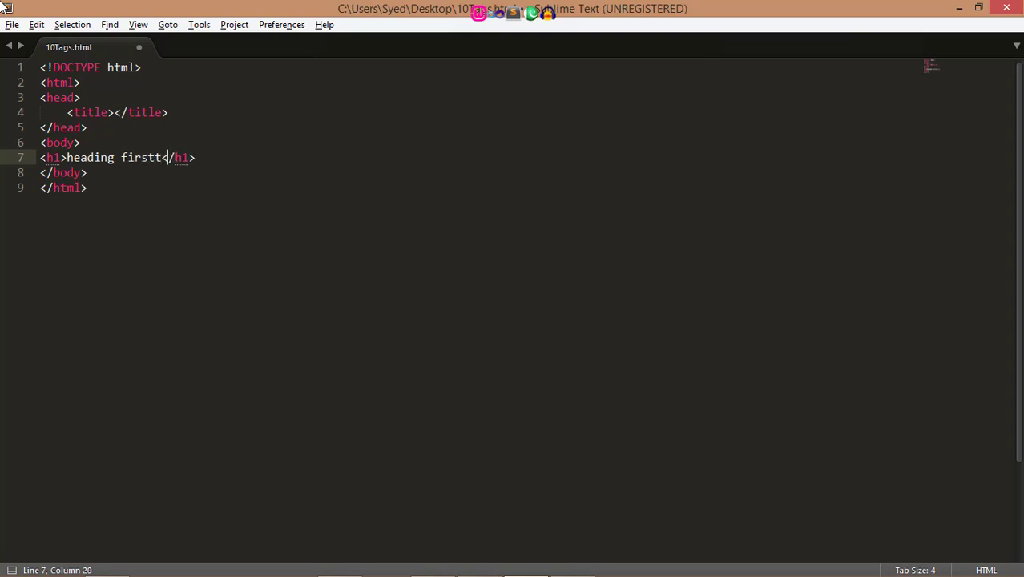
{"action": "key", "text": "Enter"}
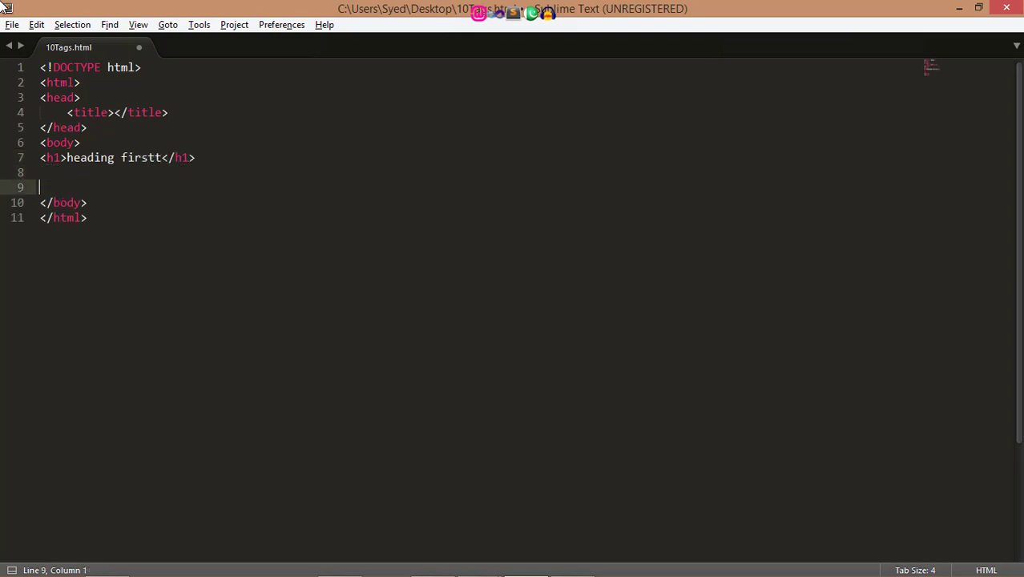
Step: Add a <br> and a second h1 'heading', then delete all the trial markup from the body
{"action": "type", "text": "<b1"}
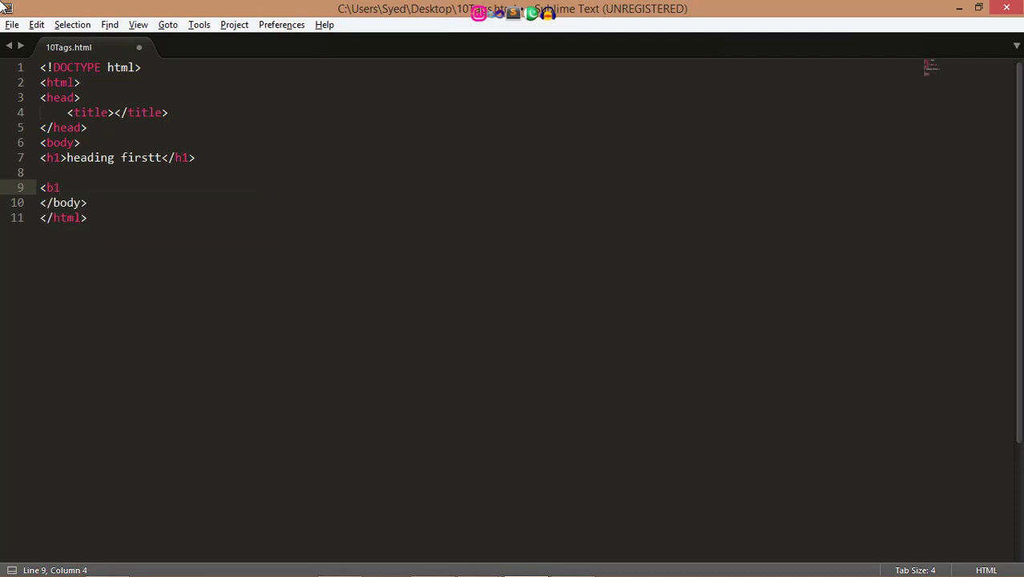
{"action": "type", "text": "r>"}
{"action": "type", "text": "<"}
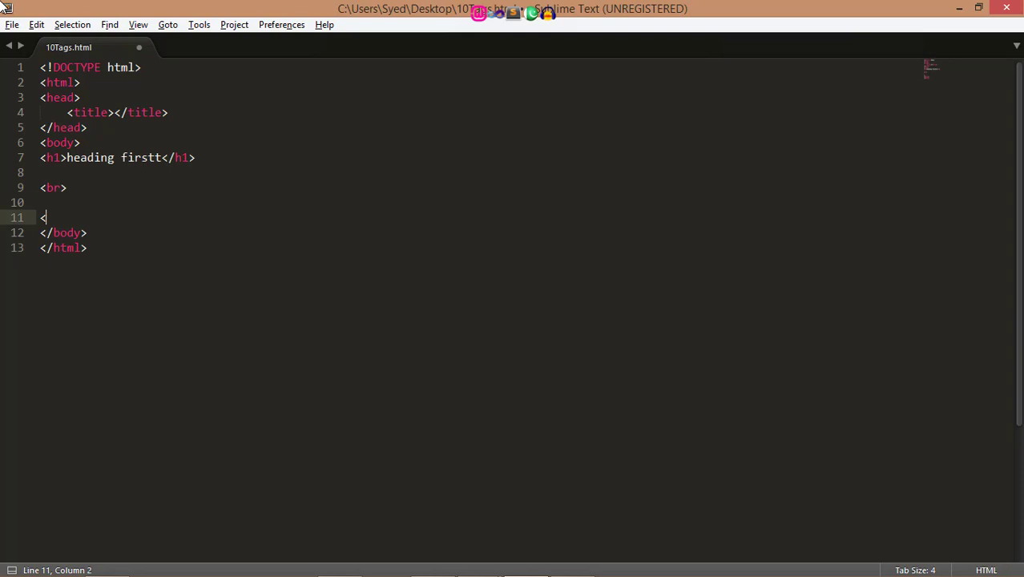
{"action": "type", "text": "h1></h1>"}
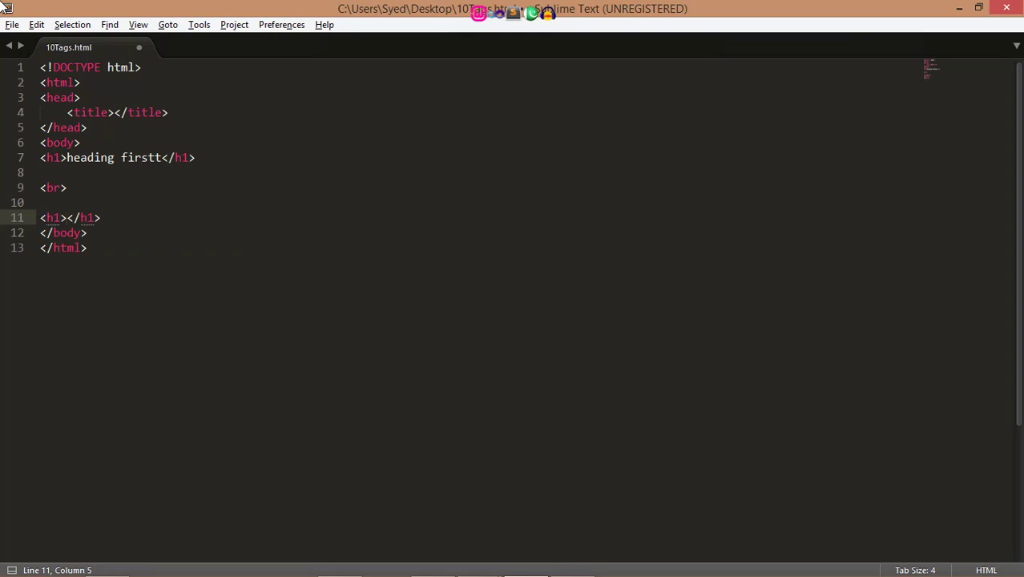
{"action": "type", "text": "heading"}
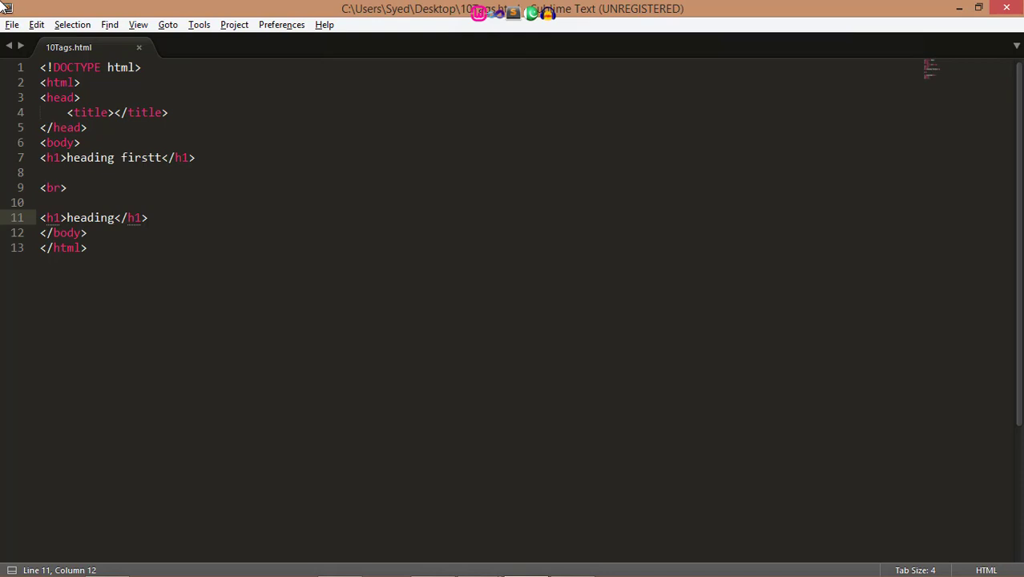
{"action": "left_click", "coordinate": [41, 202]}
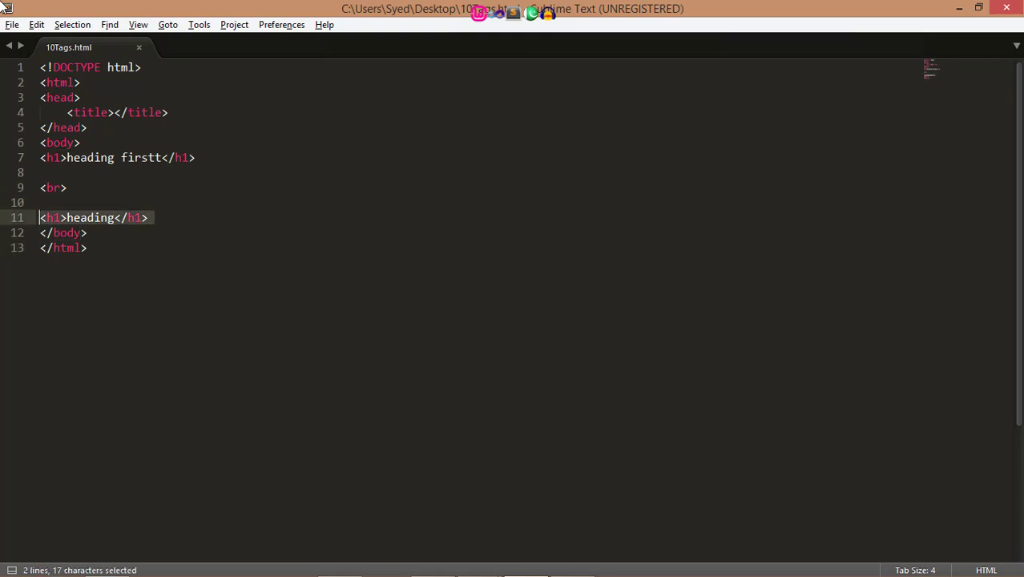
{"action": "key", "text": "Delete"}
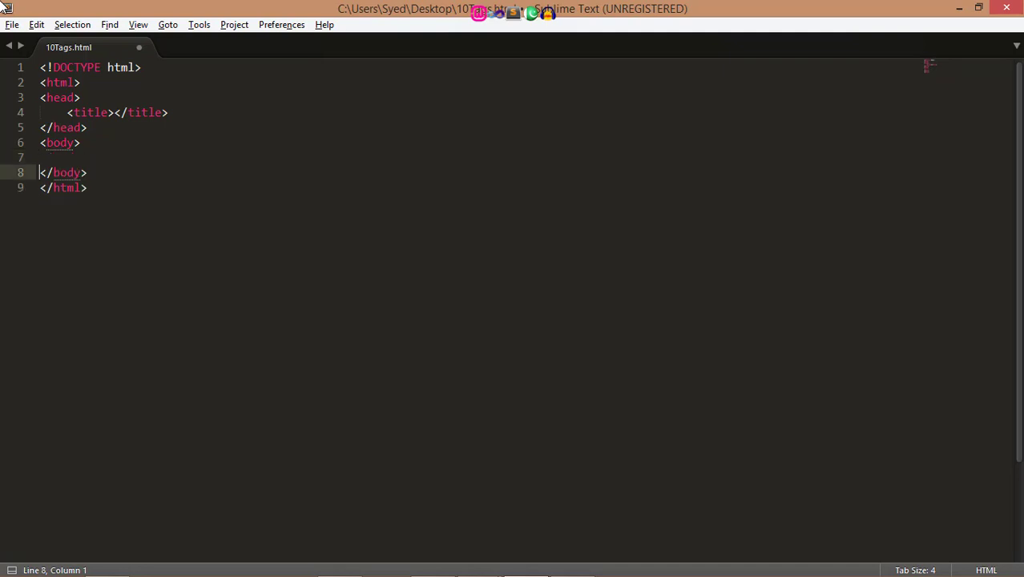
Step: Add an h1 heading reading 'this heading is in center', fixing the typo
{"action": "type", "text": "<"}
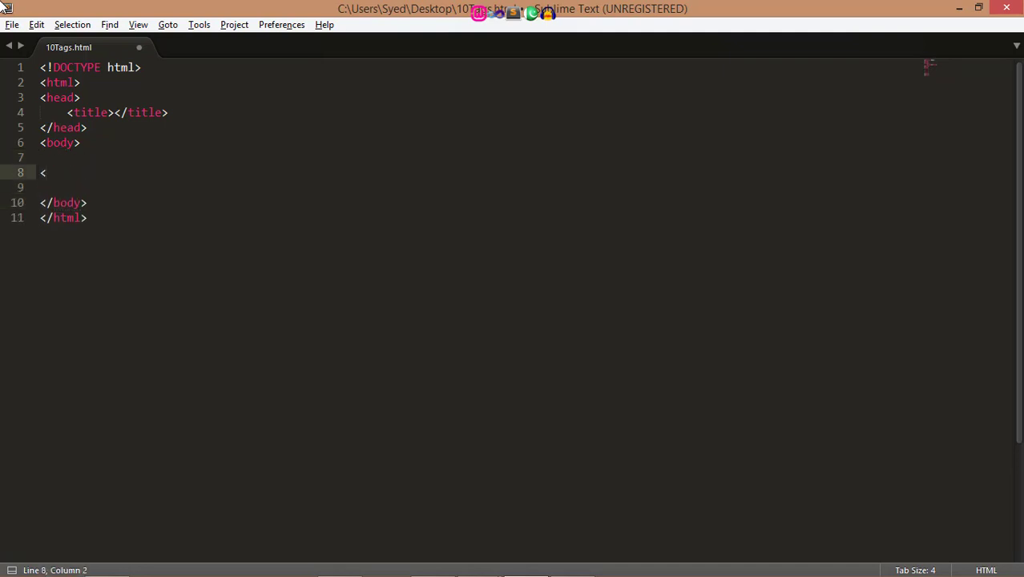
{"action": "type", "text": "h1></h1>"}
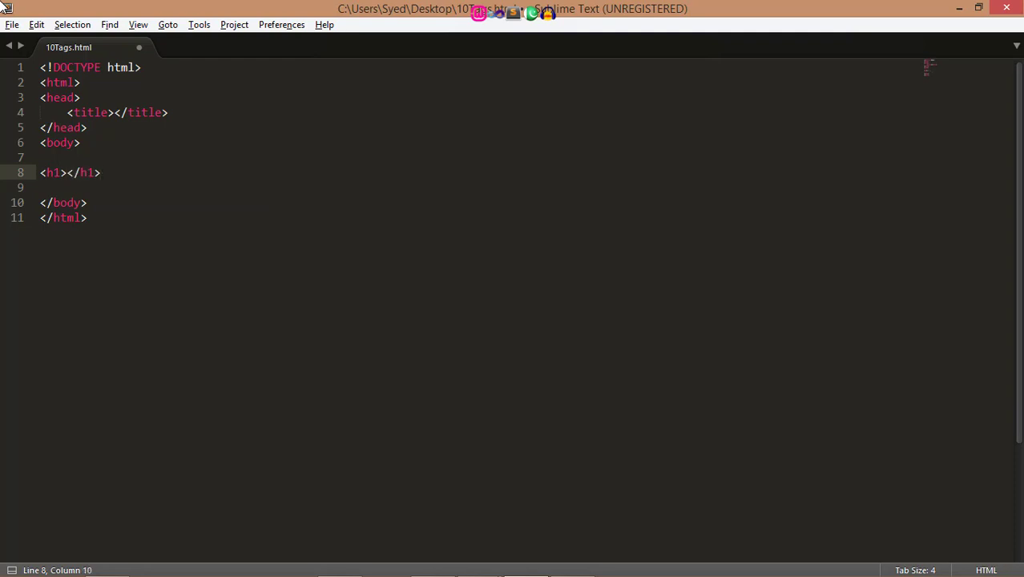
{"action": "type", "text": "he"}
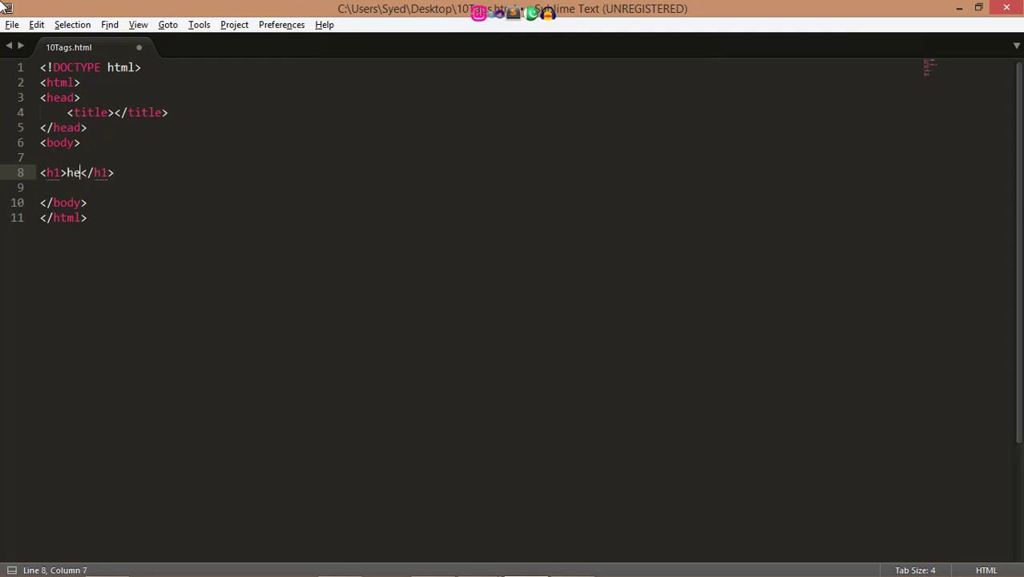
{"action": "type", "text": "ading"}
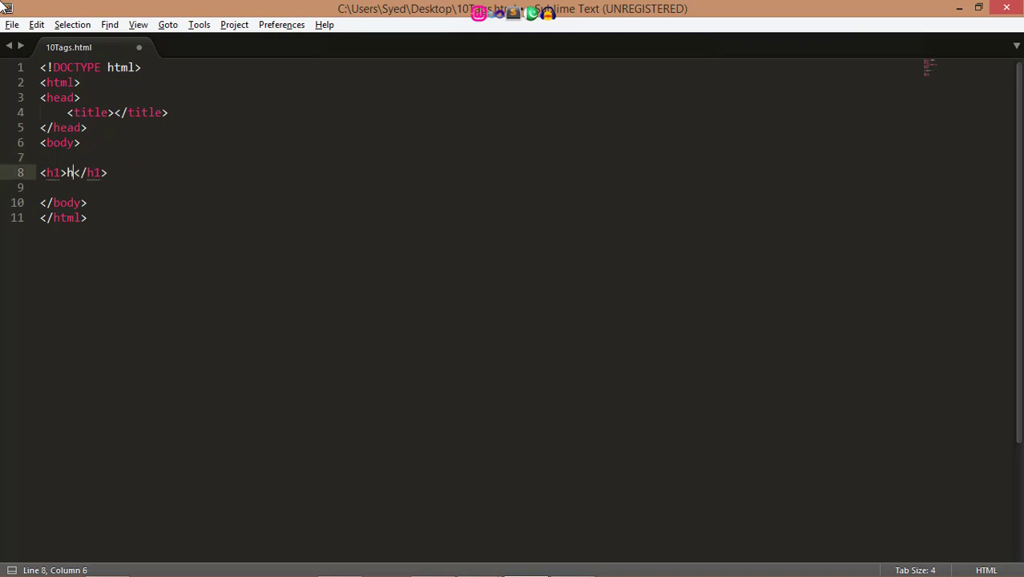
{"action": "type", "text": "thic head"}
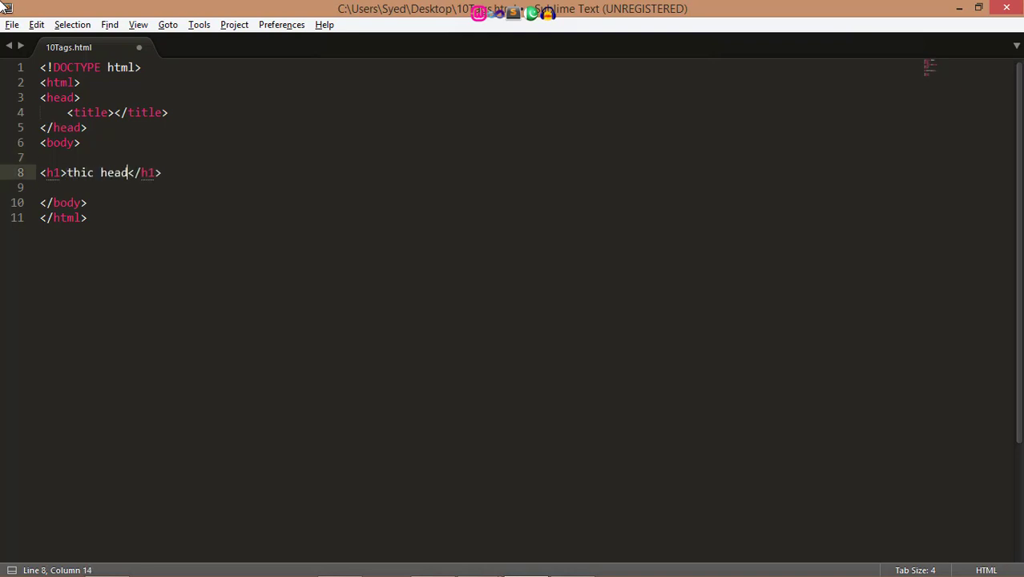
{"action": "key", "text": "BackSpace"}
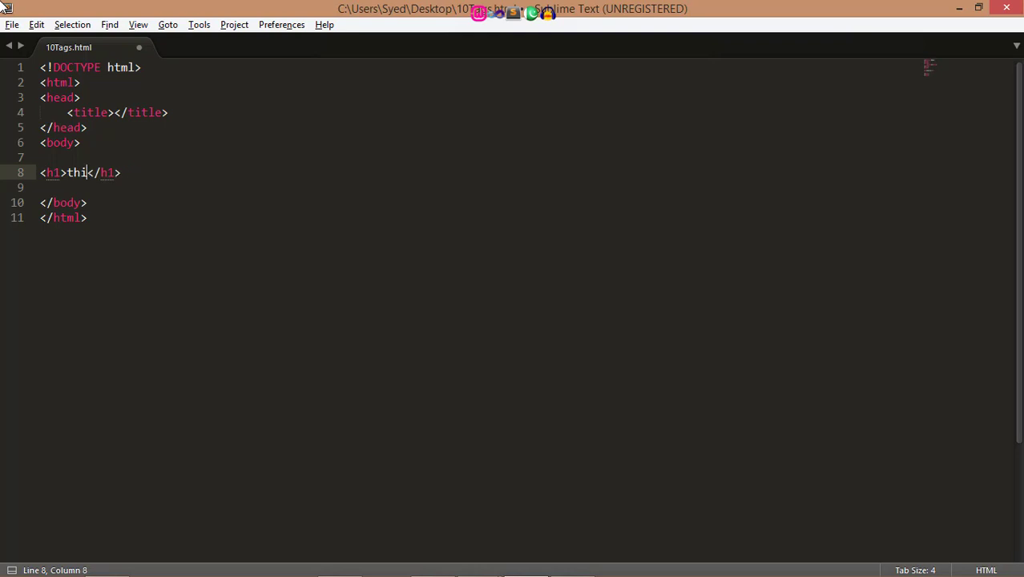
{"action": "type", "text": "s heading is"}
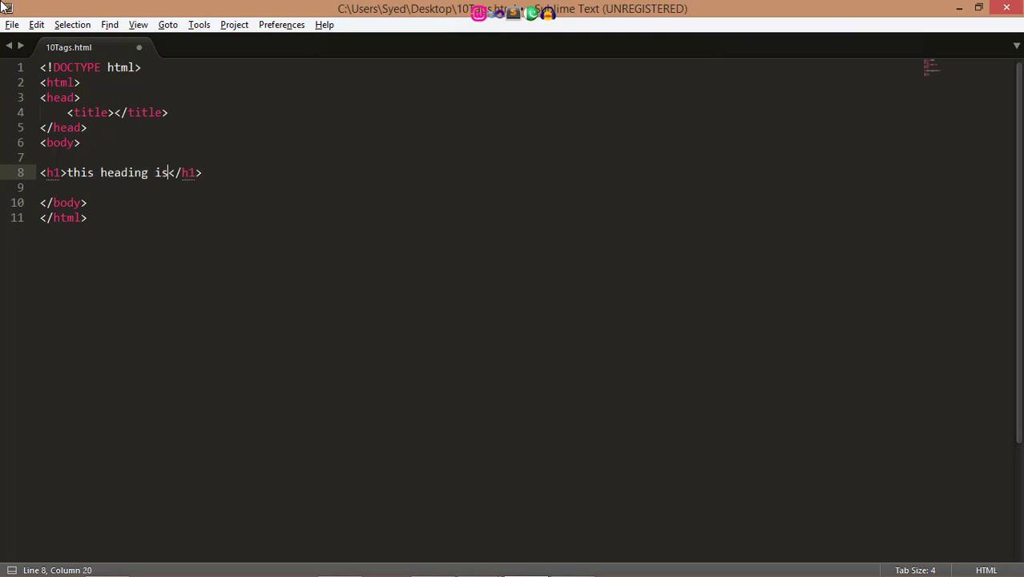
{"action": "type", "text": "in cc"}
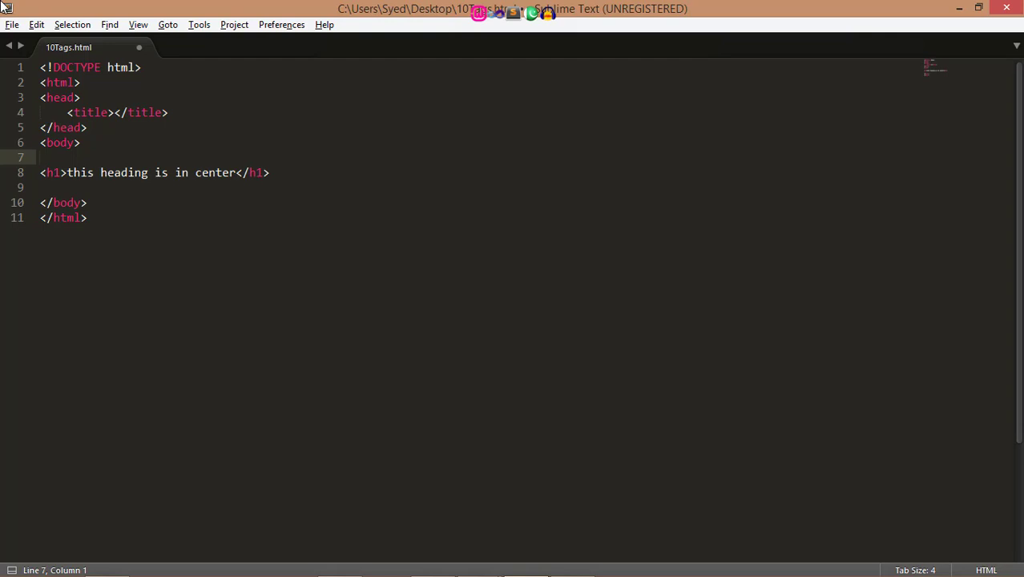
Step: Wrap the h1 heading between <center> and </center> tags
{"action": "type", "text": "<center></center>"}
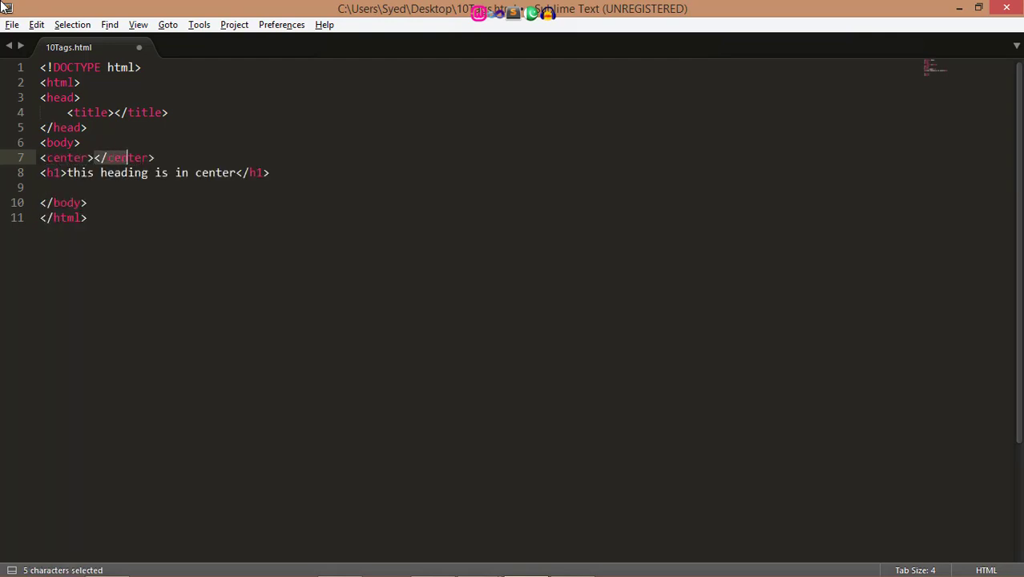
{"action": "key", "text": "ctrl+x"}
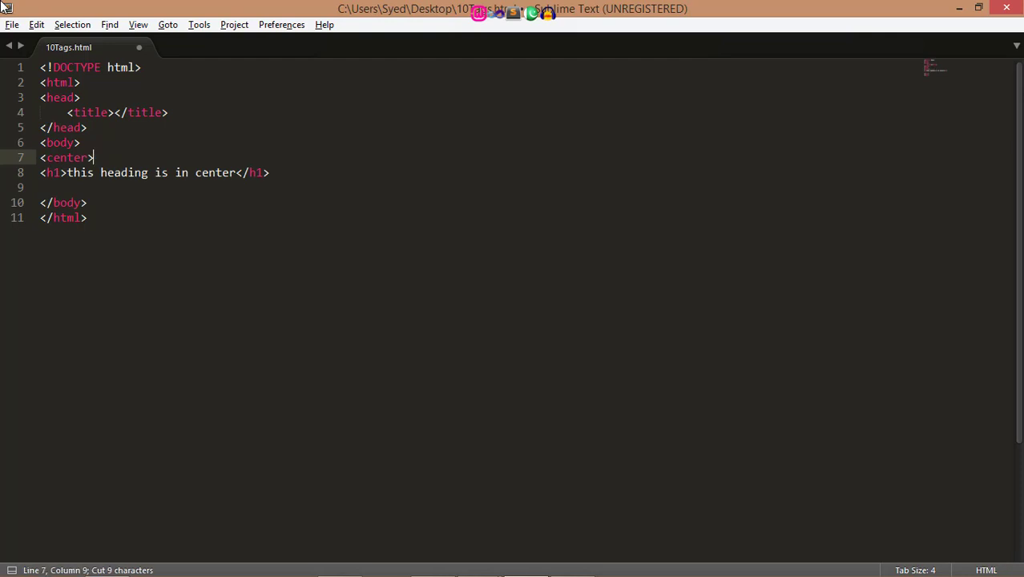
{"action": "key", "text": "alt+tab"}
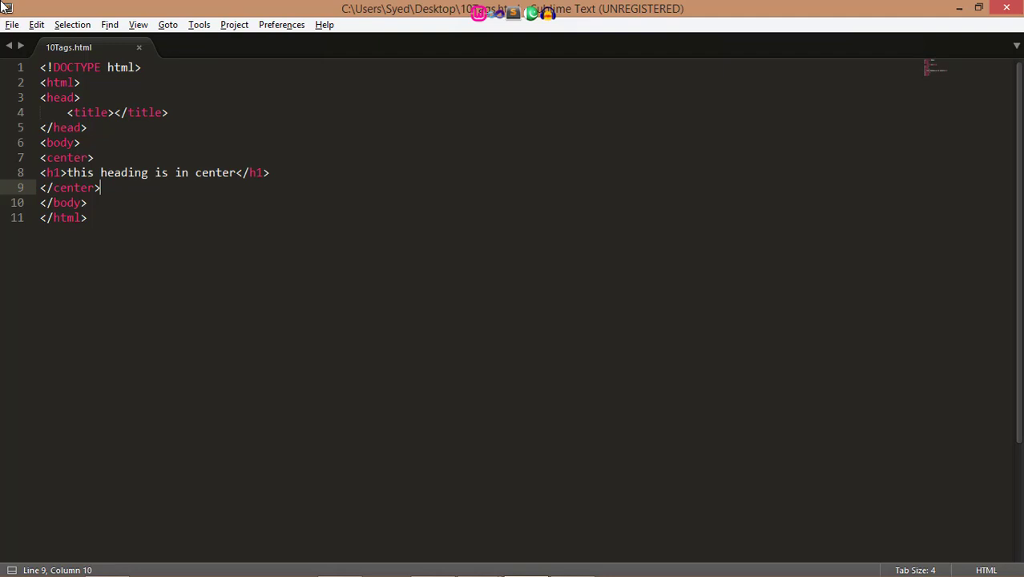
{"action": "left_click", "coordinate": [100, 173]}
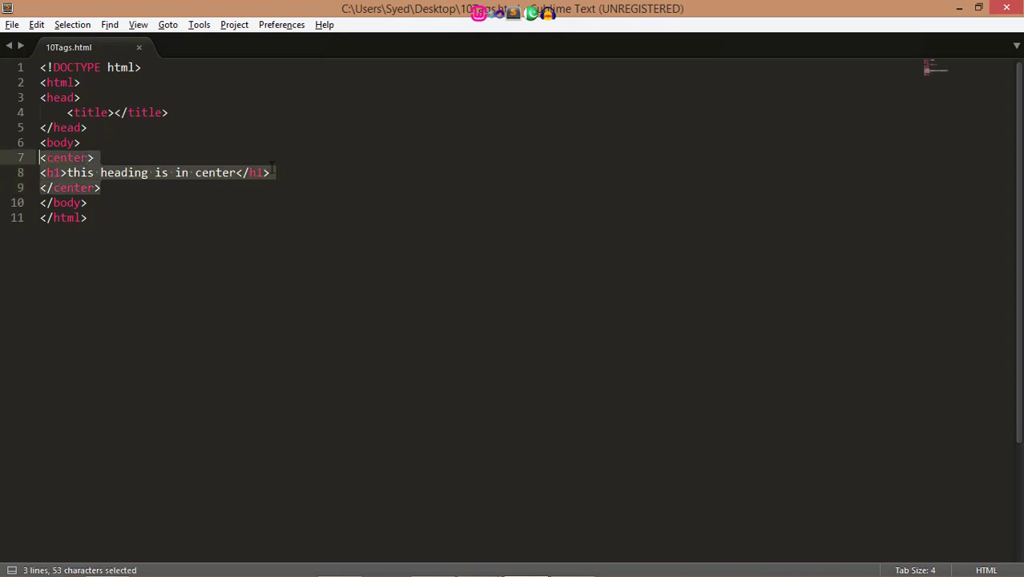
Step: Delete the center block and add a paragraph reading 'paragraph', then start the next tag
{"action": "key", "text": "Delete"}
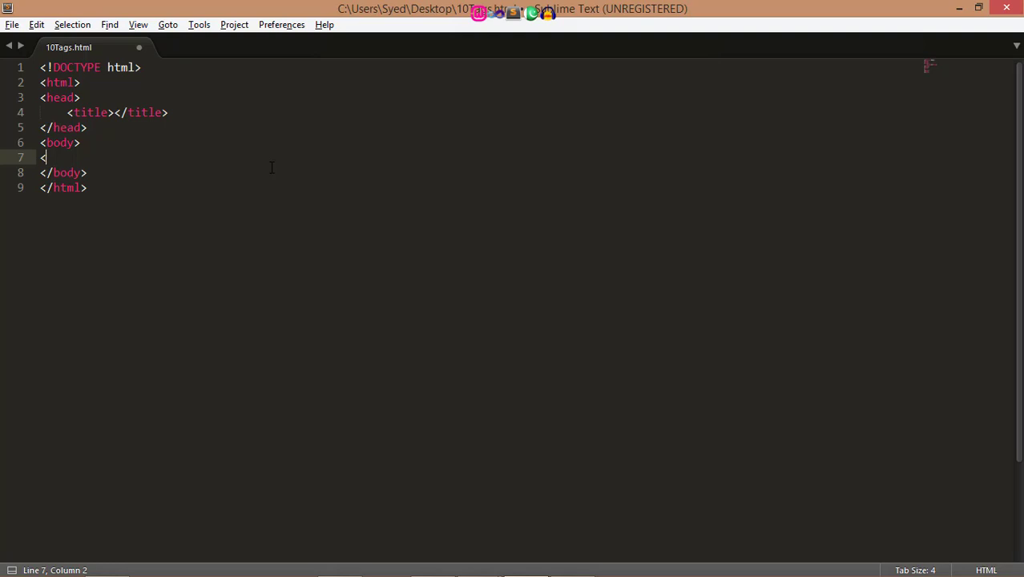
{"action": "type", "text": "p></p>"}
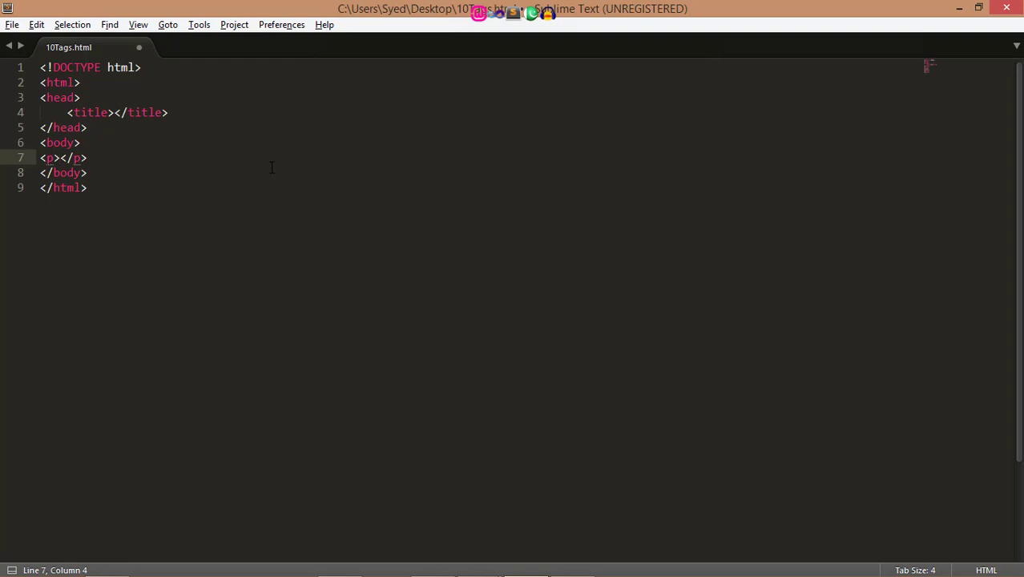
{"action": "type", "text": "para"}
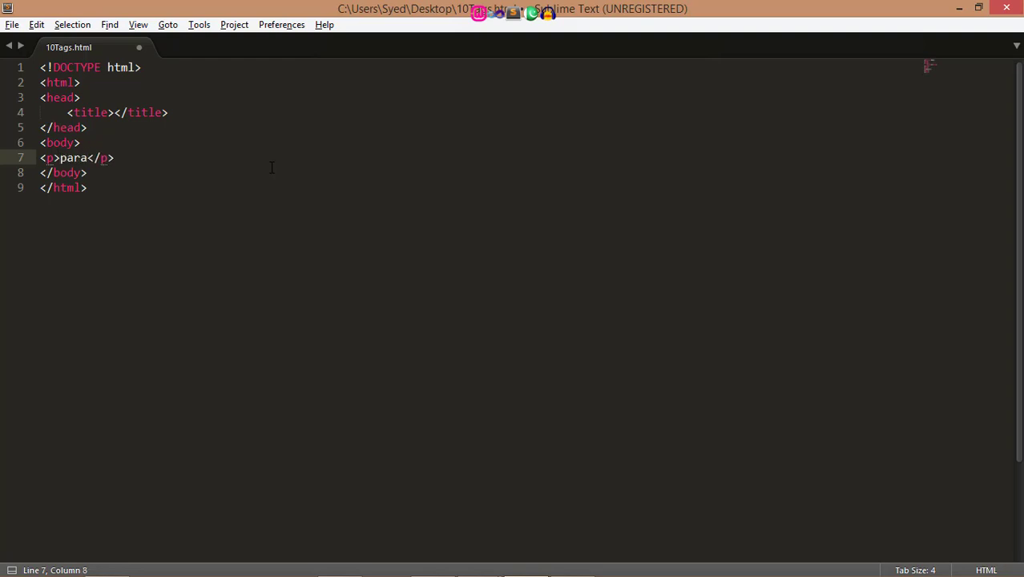
{"action": "type", "text": "graph"}
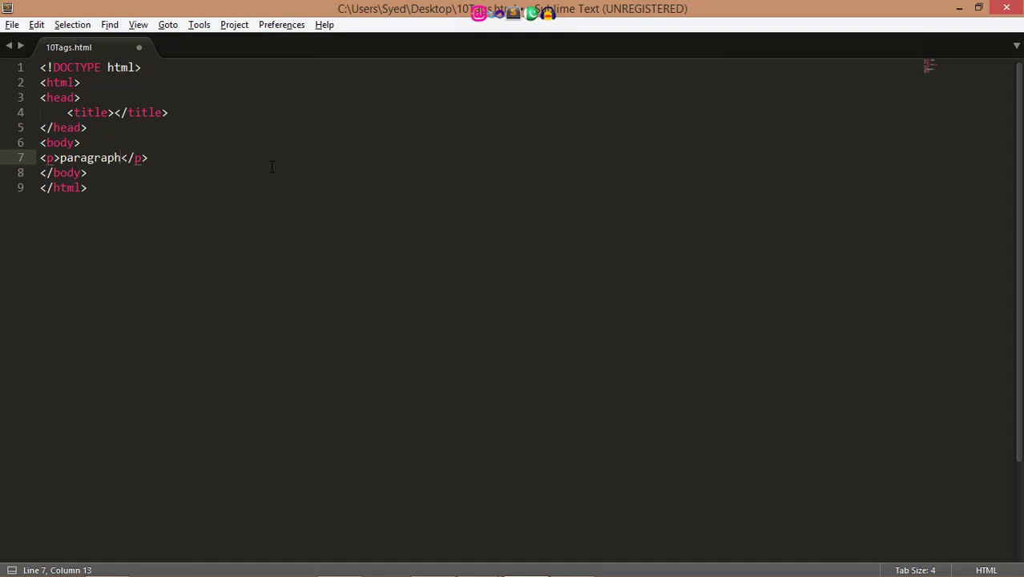
{"action": "key", "text": "Return"}
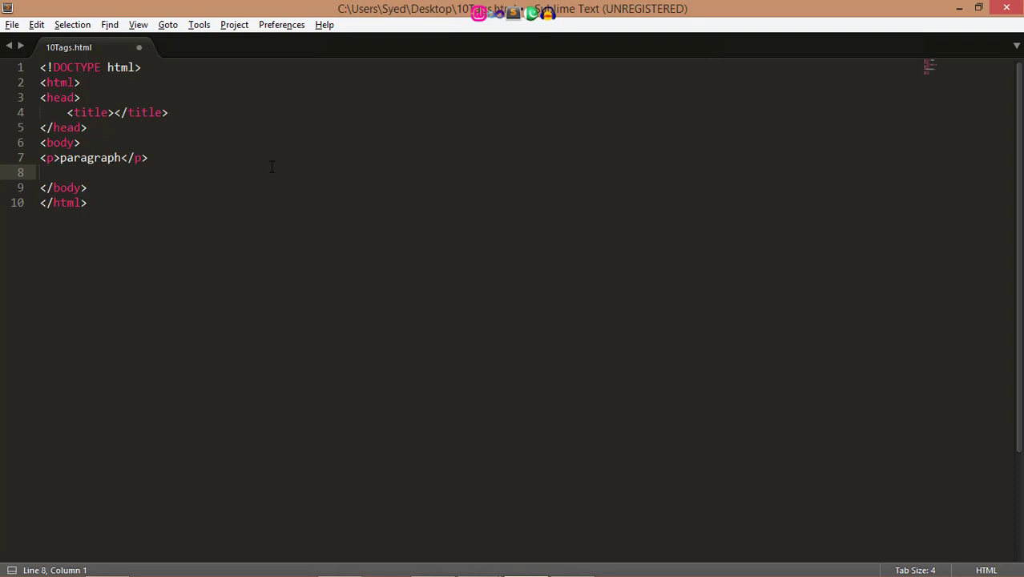
{"action": "type", "text": "<"}
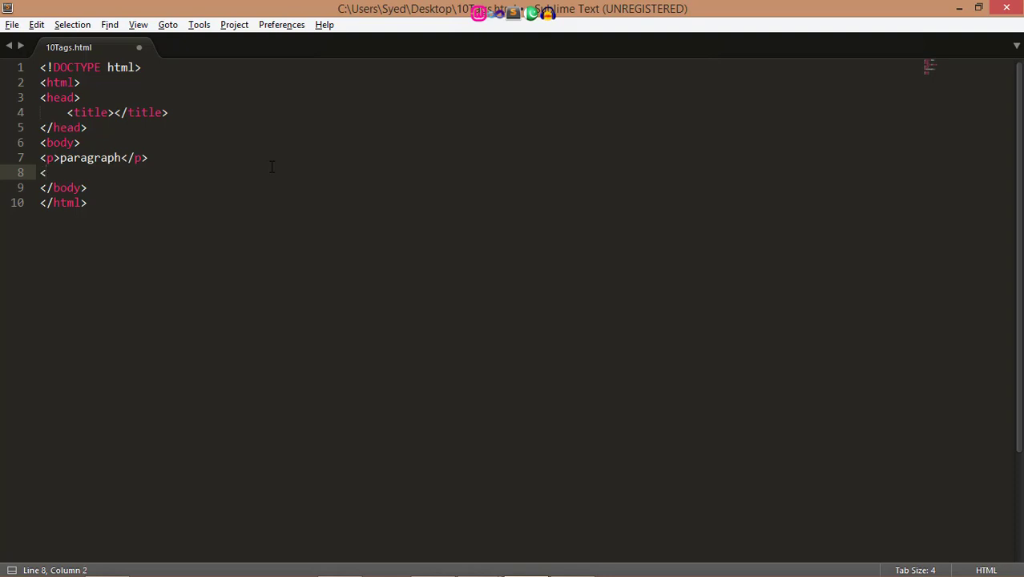
{"action": "type", "text": "h1"}
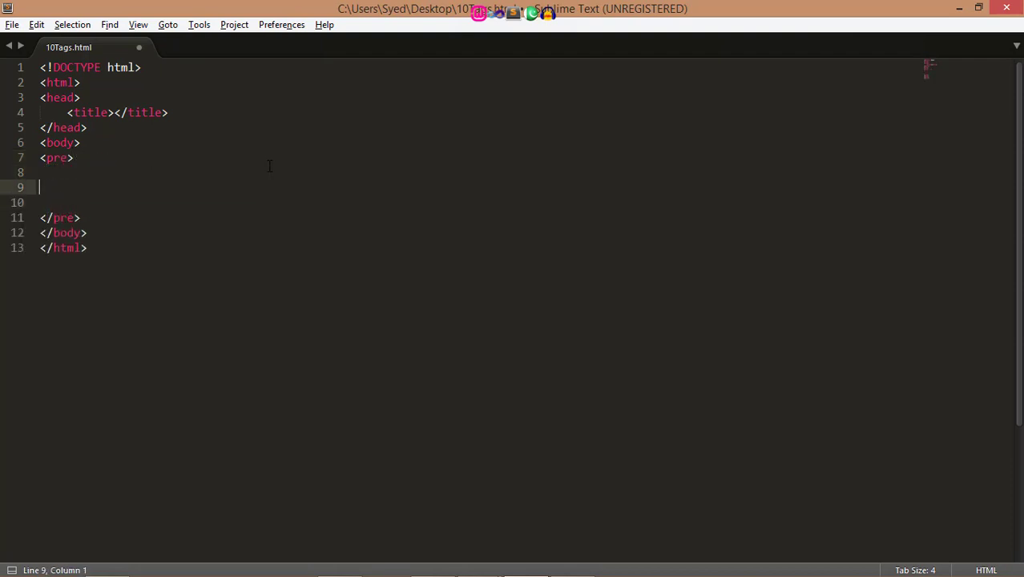
Step: Inside the pre block, write 'here', 'iam', 'writing' and 'preserve tag' on increasingly indented lines
{"action": "type", "text": "here"}
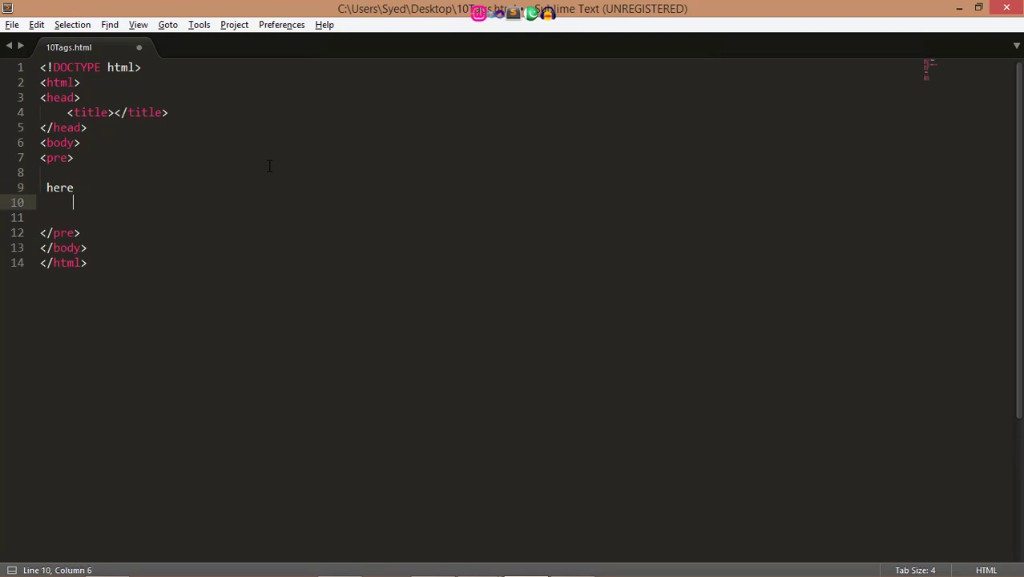
{"action": "type", "text": "iam"}
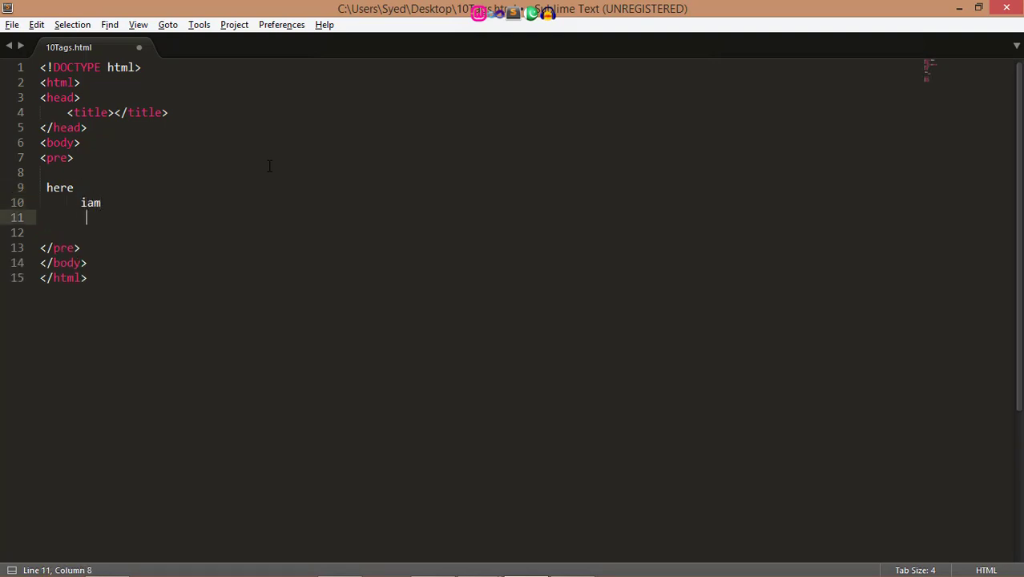
{"action": "type", "text": "writing"}
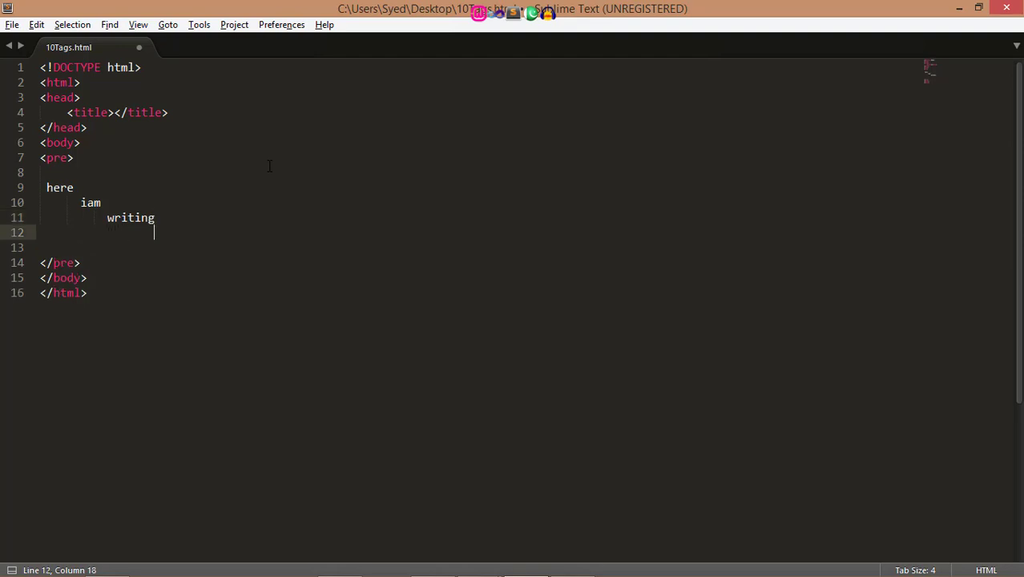
{"action": "type", "text": "preserve tag"}
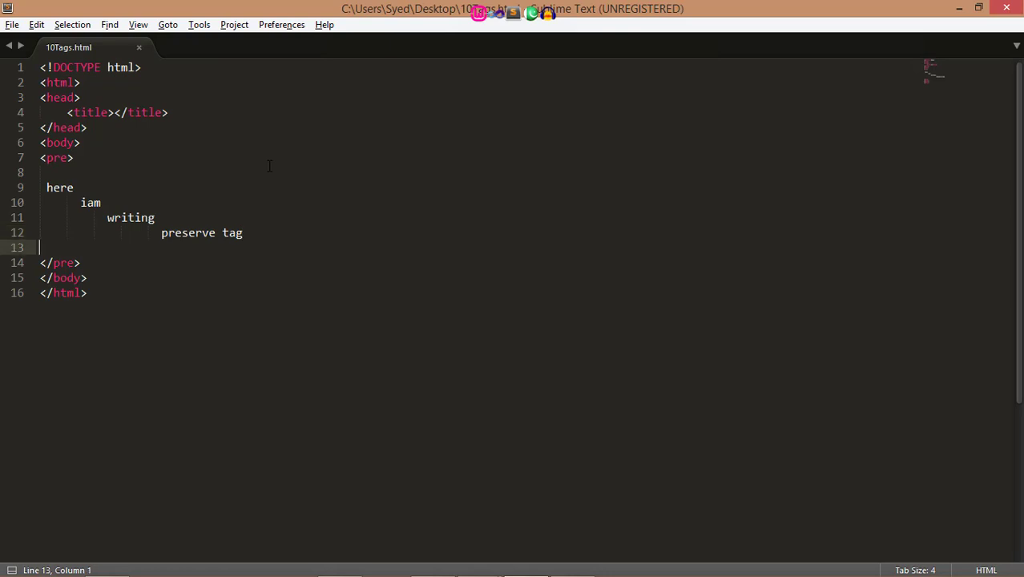
Step: Select and delete the whole pre block
{"action": "left_click_drag", "start_coordinate": [74, 158], "coordinate": [40, 247]}
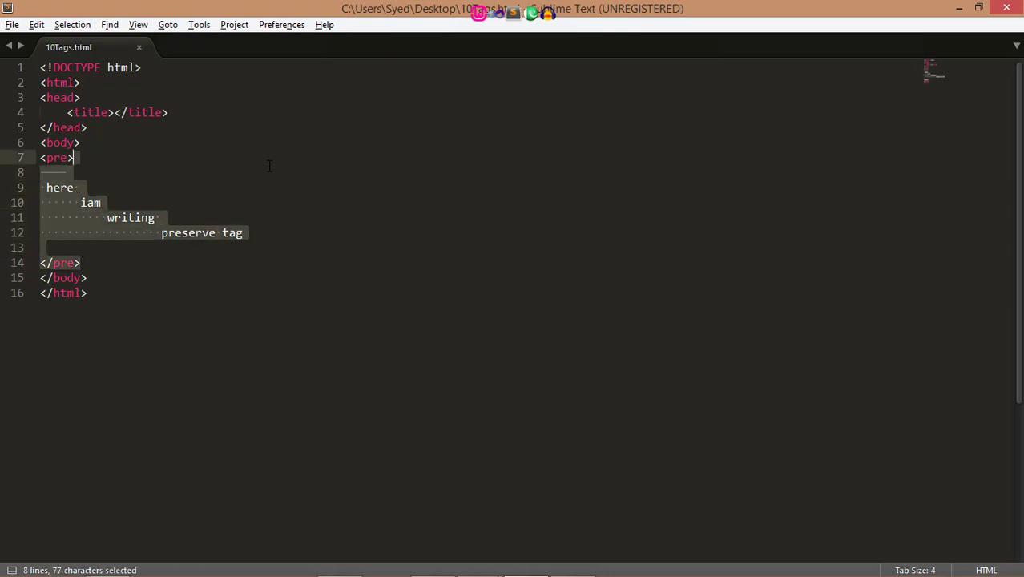
{"action": "key", "text": "Delete"}
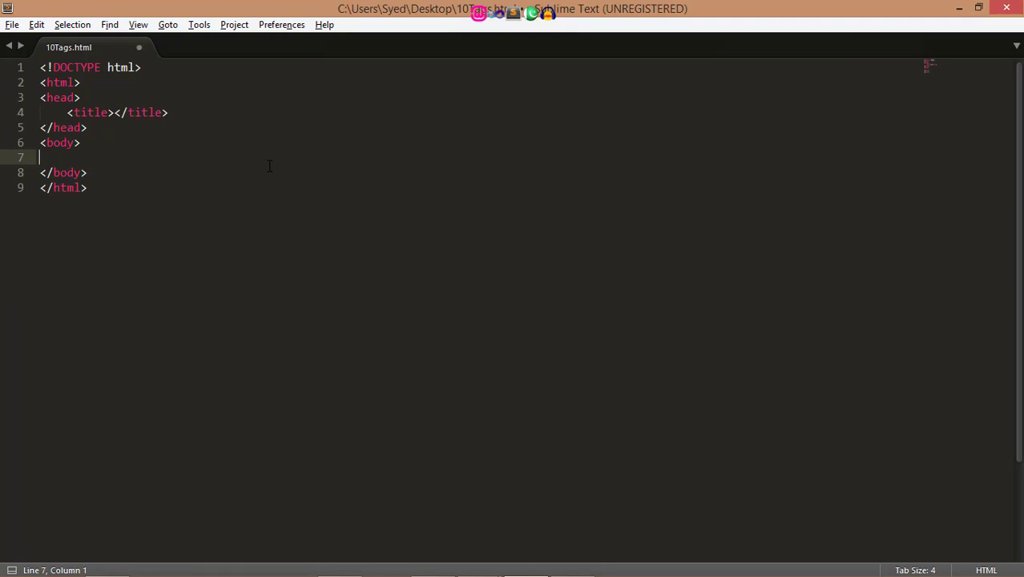
Step: Add a paragraph reading '12&nbsp;Angry&nbsp;Men.' and save the file
{"action": "type", "text": "<p></p>"}
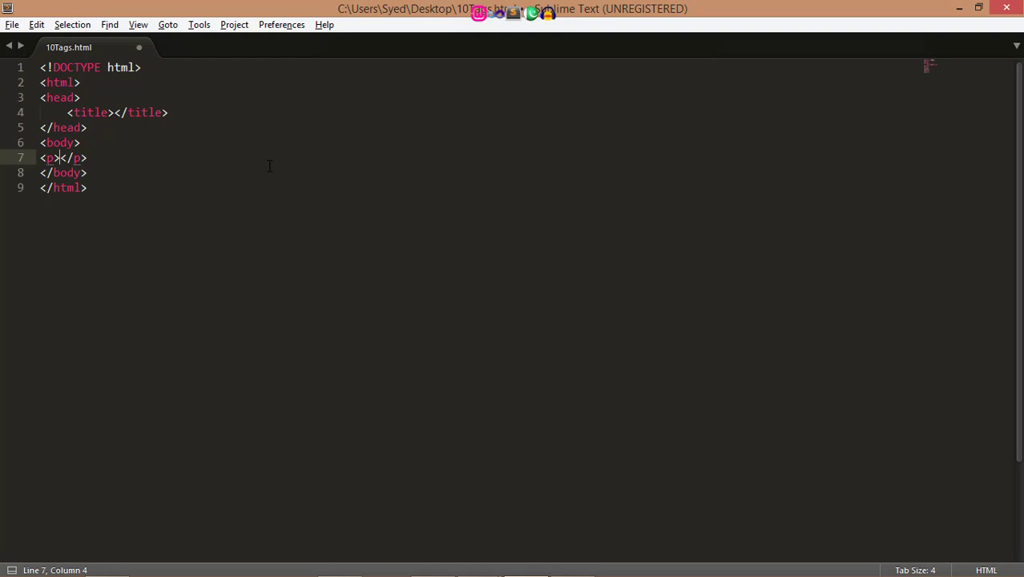
{"action": "type", "text": "1"}
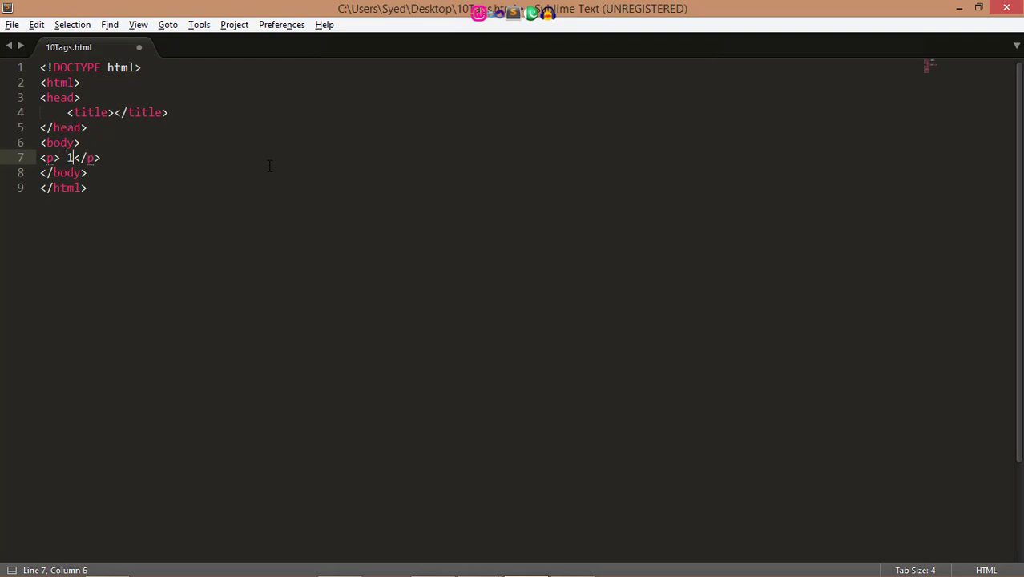
{"action": "type", "text": "2"}
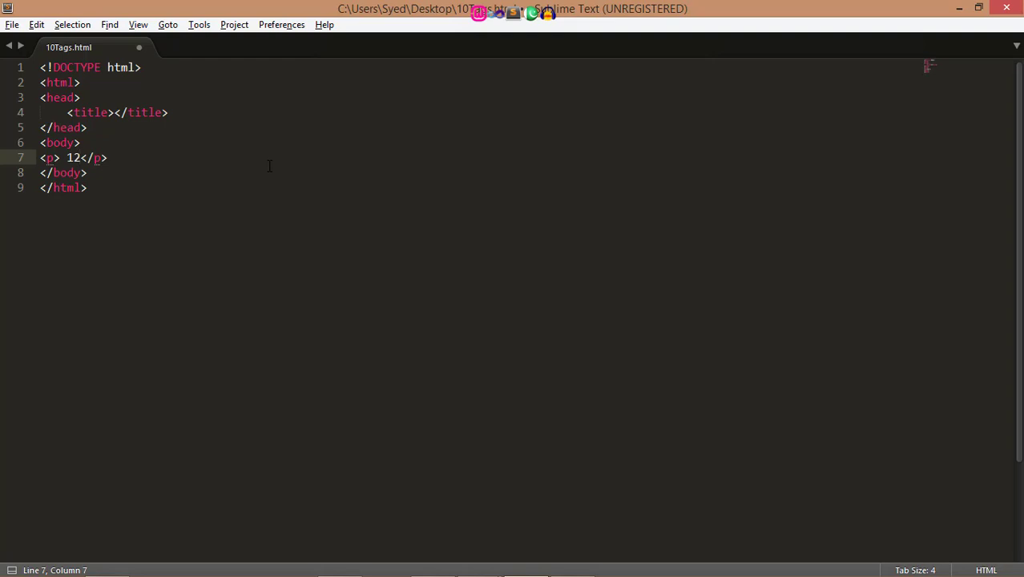
{"action": "type", "text": "3"}
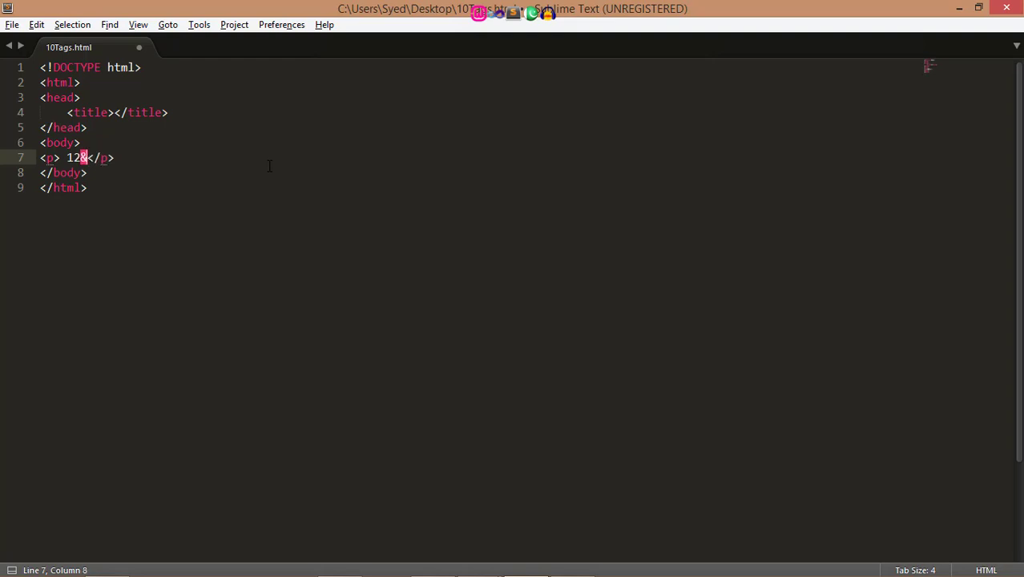
{"action": "type", "text": "&"}
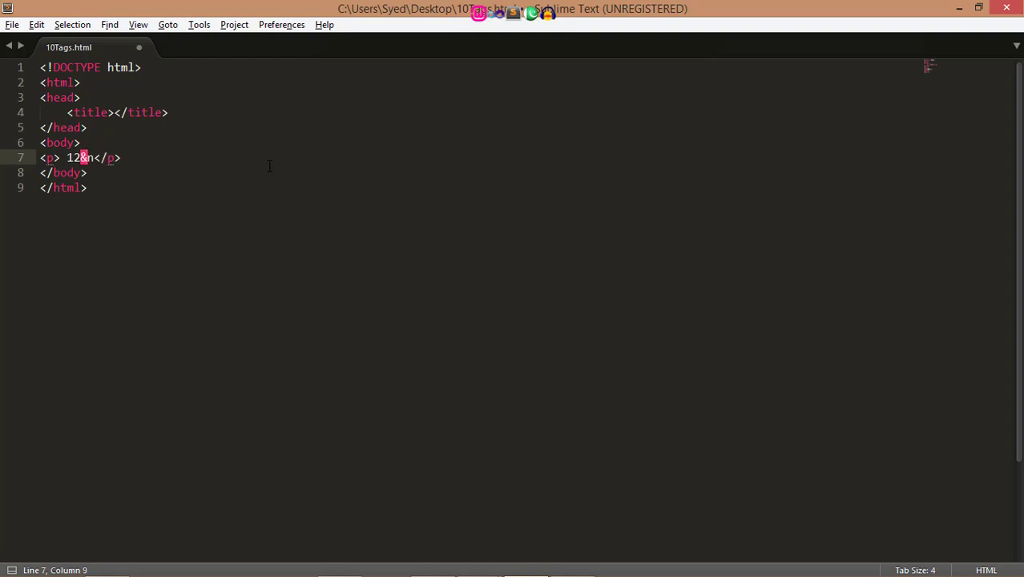
{"action": "type", "text": "bsp"}
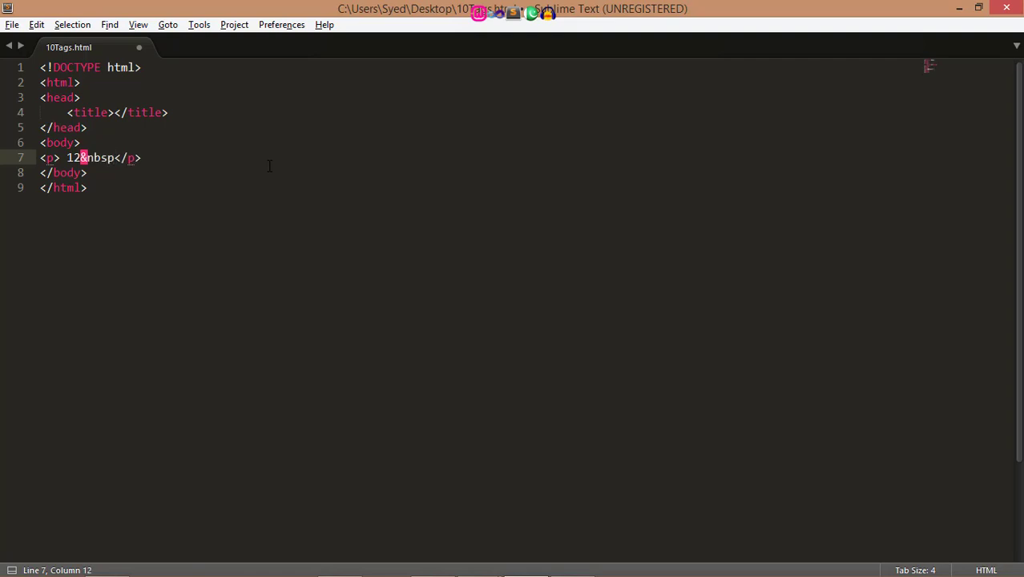
{"action": "type", "text": ";"}
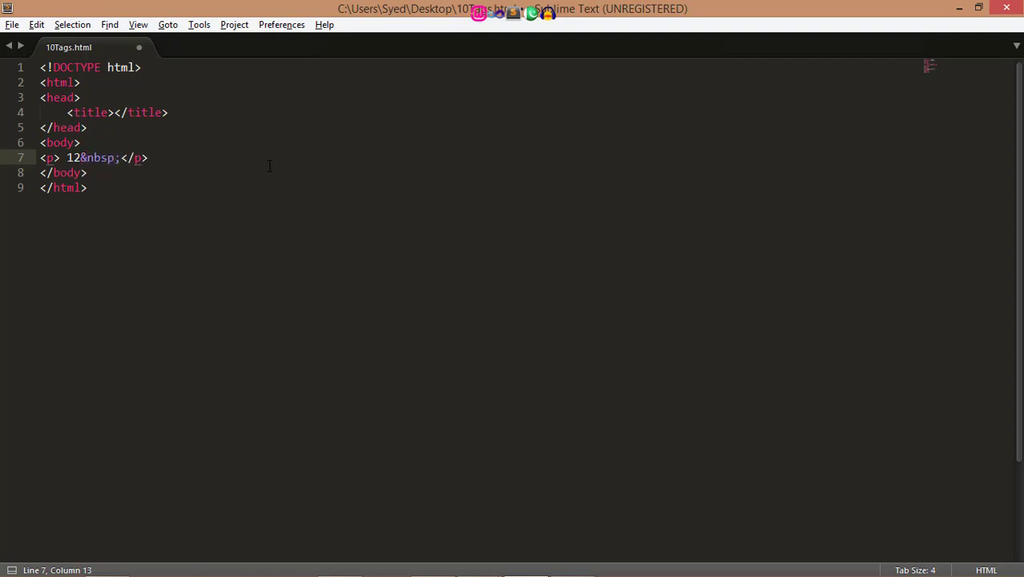
{"action": "type", "text": "A"}
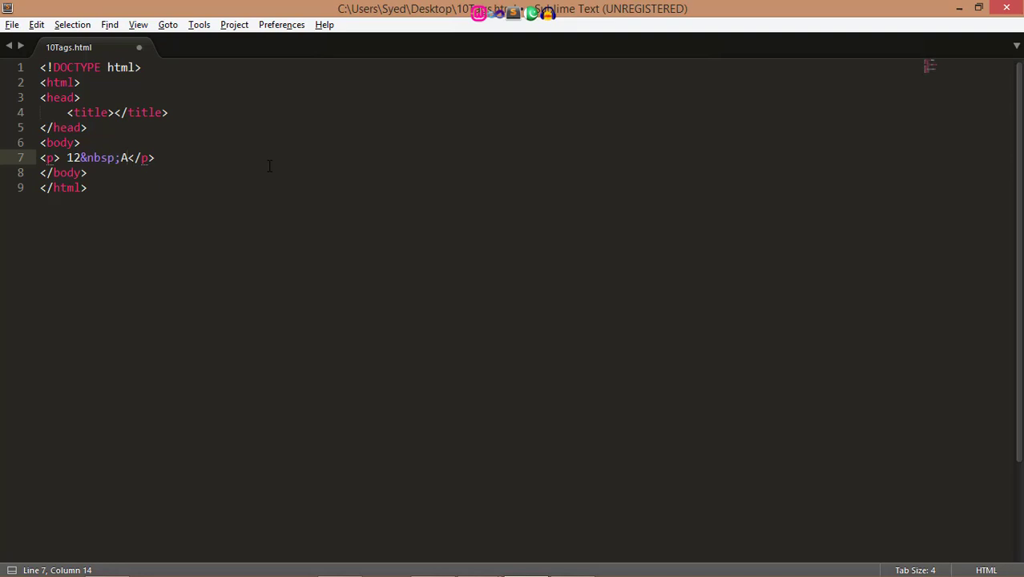
{"action": "type", "text": "ngry&nbsp"}
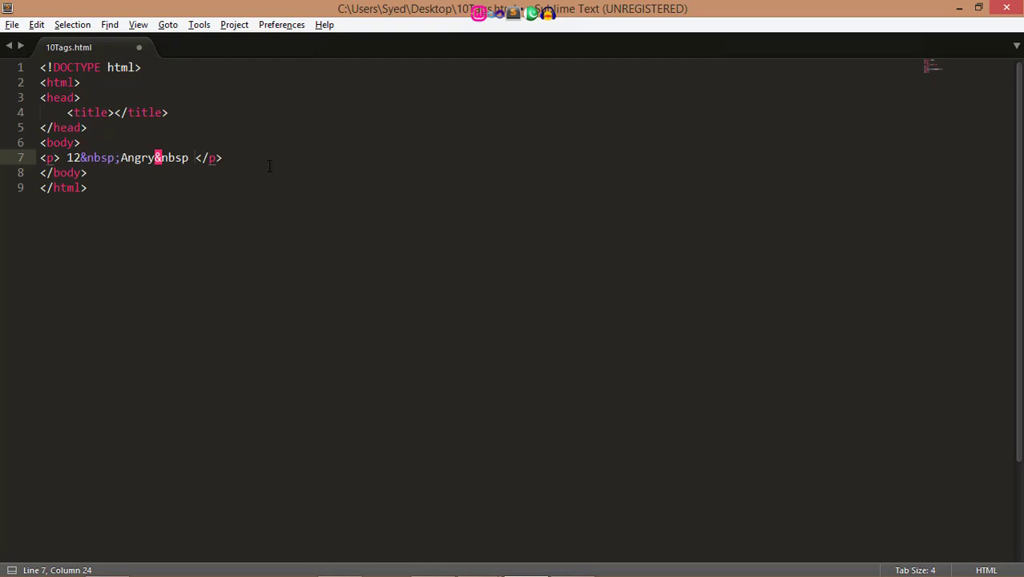
{"action": "key", "text": "Backspace"}
{"action": "type", "text": ";"}
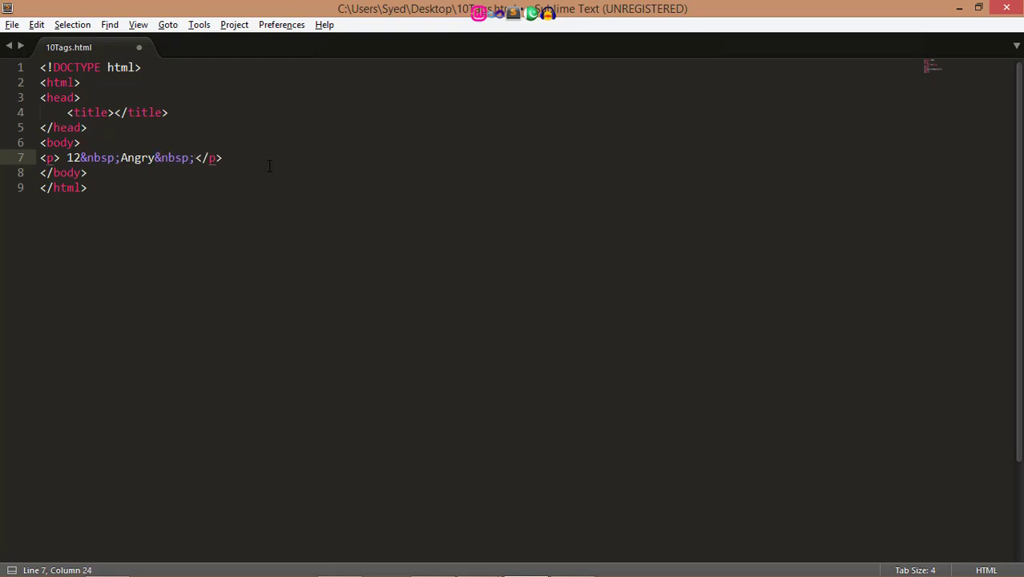
{"action": "type", "text": "Men"}
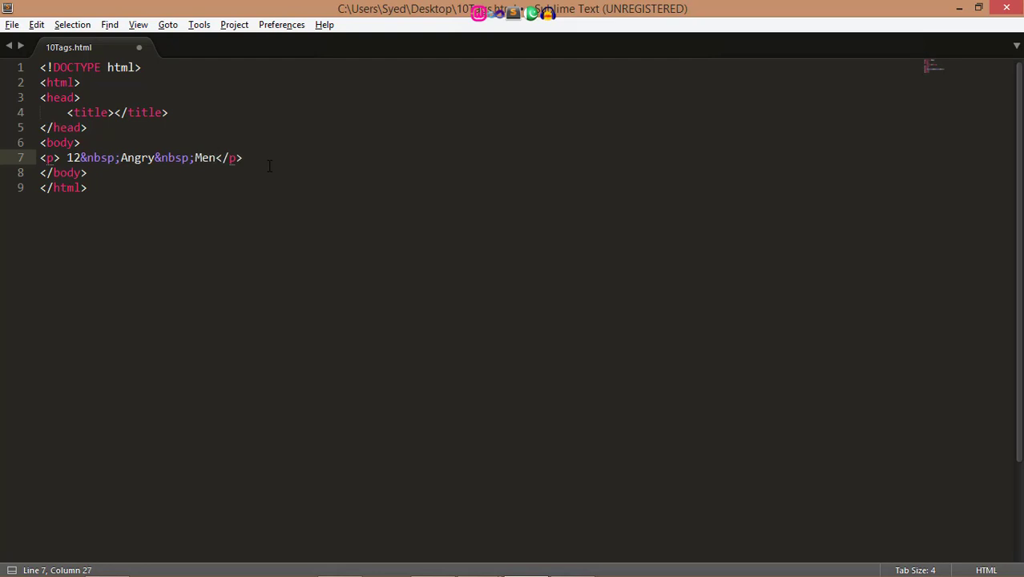
{"action": "type", "text": "."}
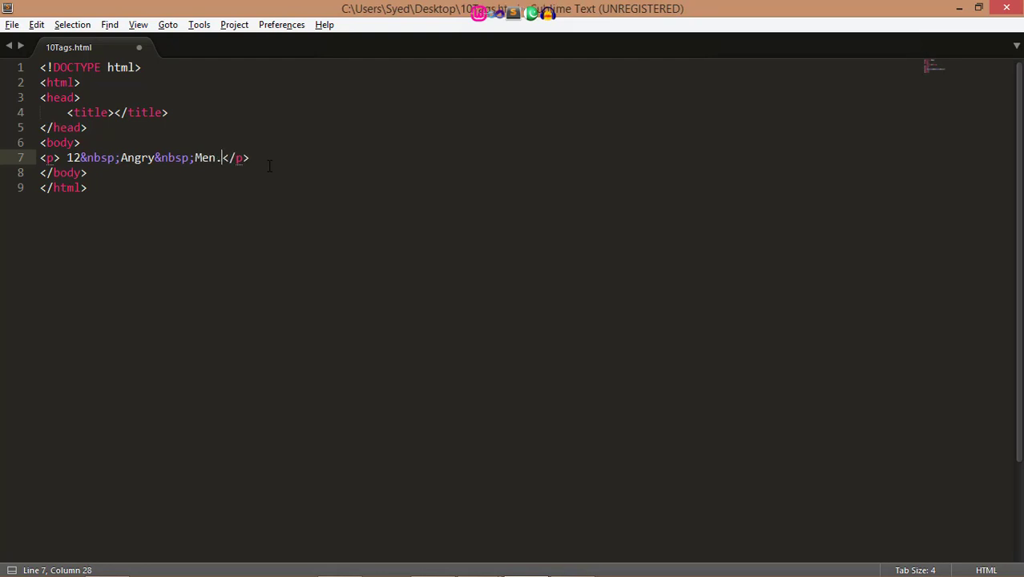
{"action": "key", "text": "alt+tab"}
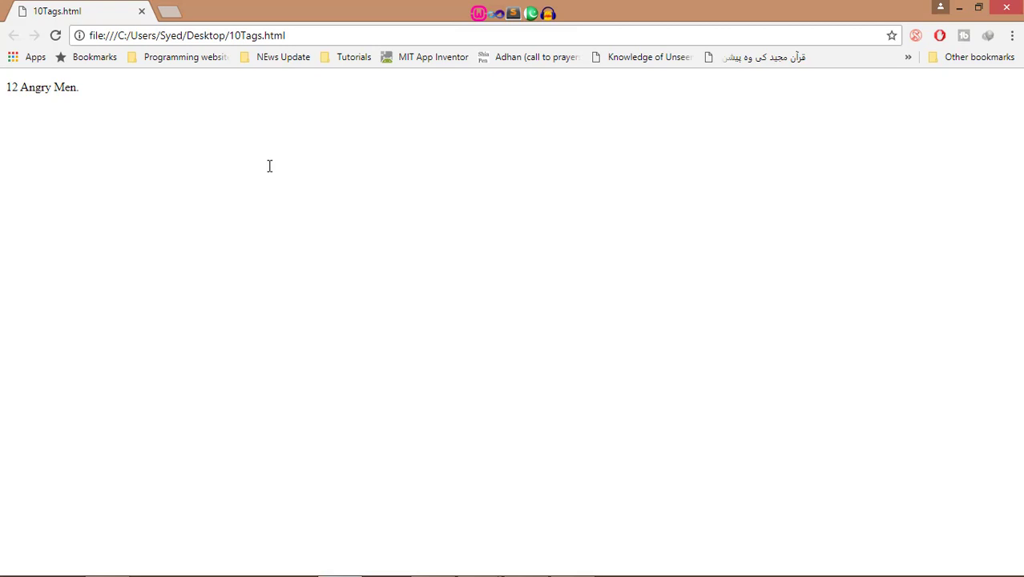
Step: Return to the editor and select the '12&nbsp;Angry&nbsp;Men.' paragraph lines for removal
{"action": "key", "text": "alt+tab"}
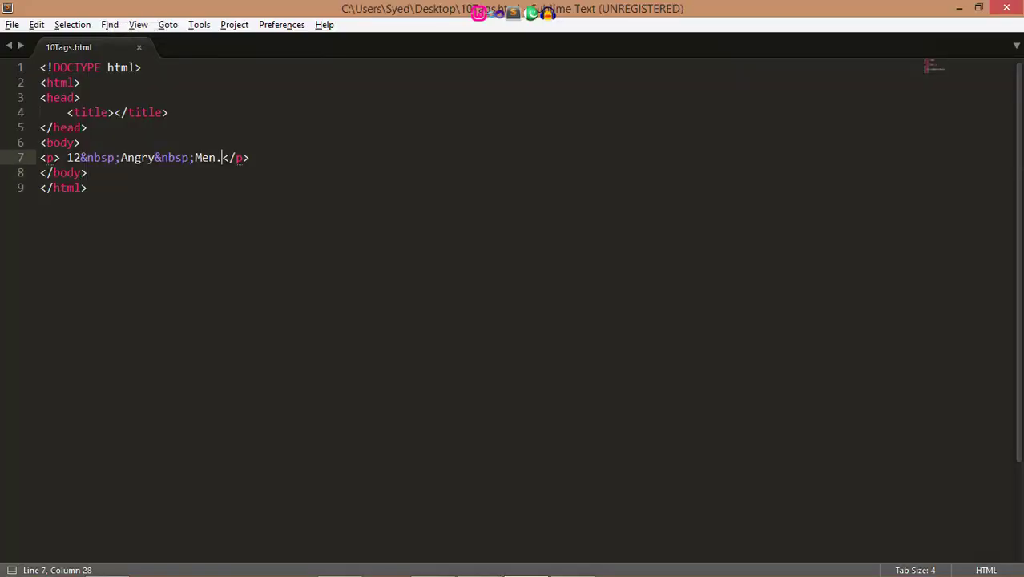
{"action": "left_click_drag", "start_coordinate": [223, 157], "coordinate": [80, 142]}
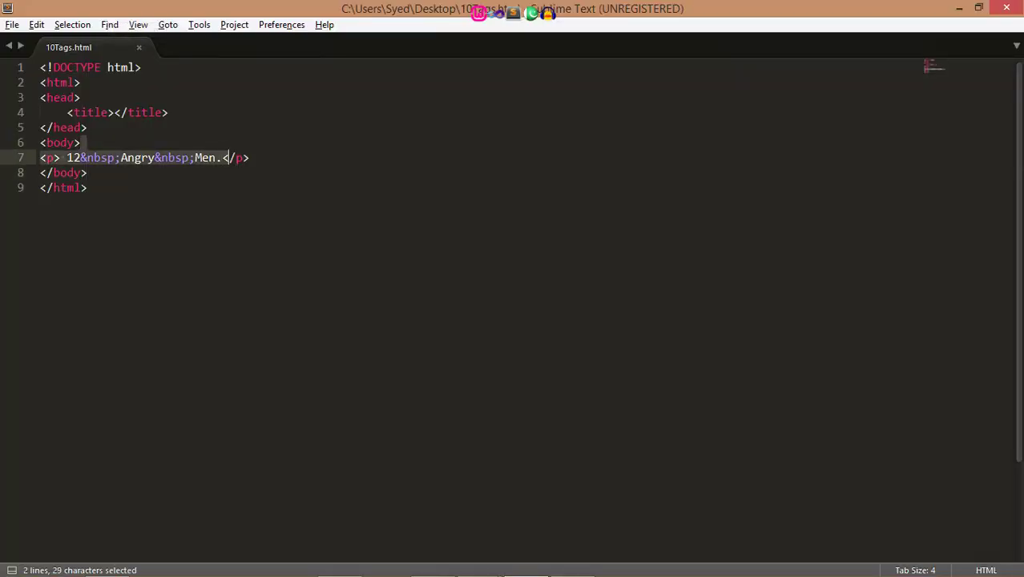
Step: Replace the paragraph with an h1 heading 'this line italic' preceded by an opening <i> tag
{"action": "key", "text": "Delete"}
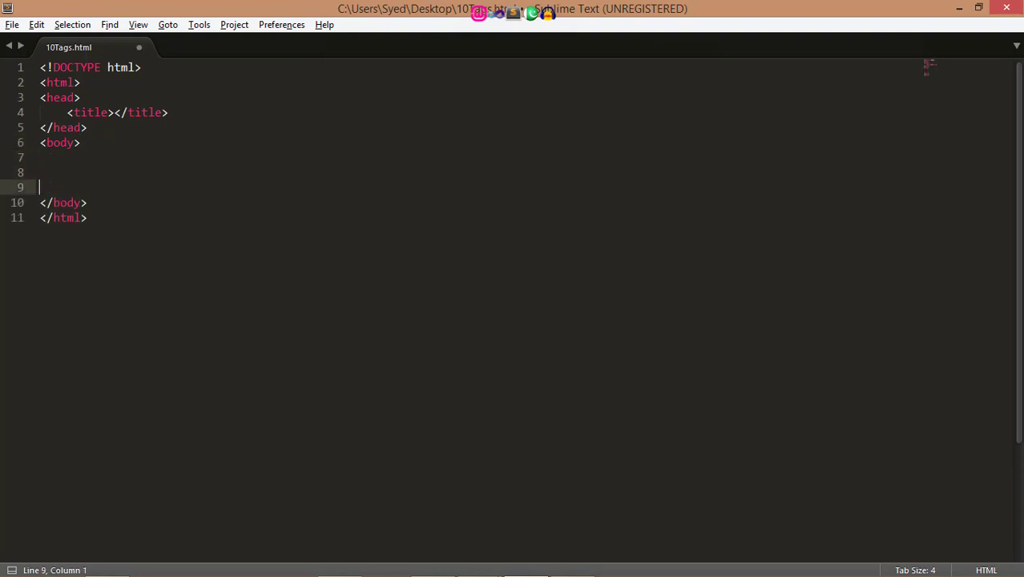
{"action": "type", "text": "<h1> </h1>"}
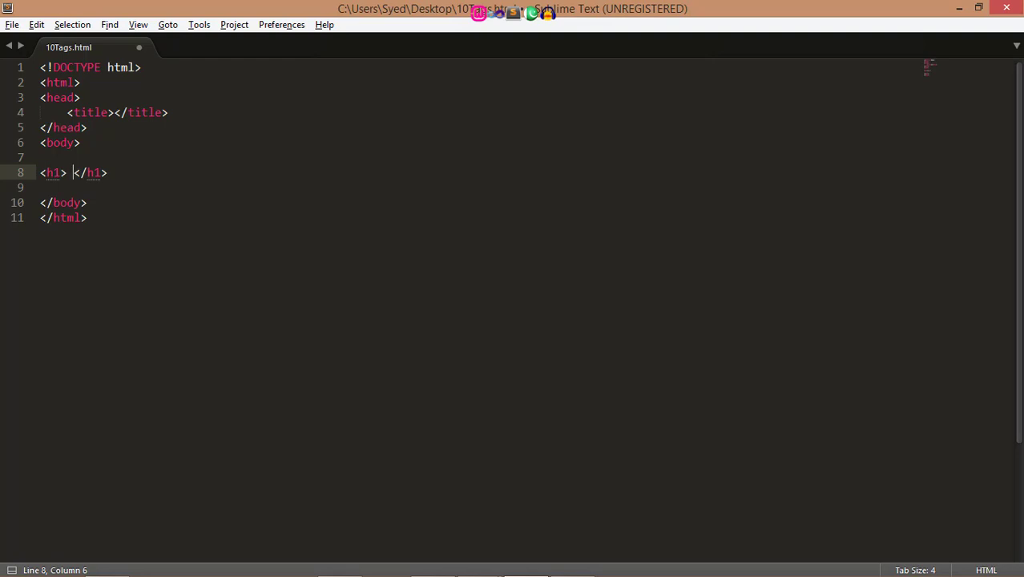
{"action": "type", "text": "thi"}
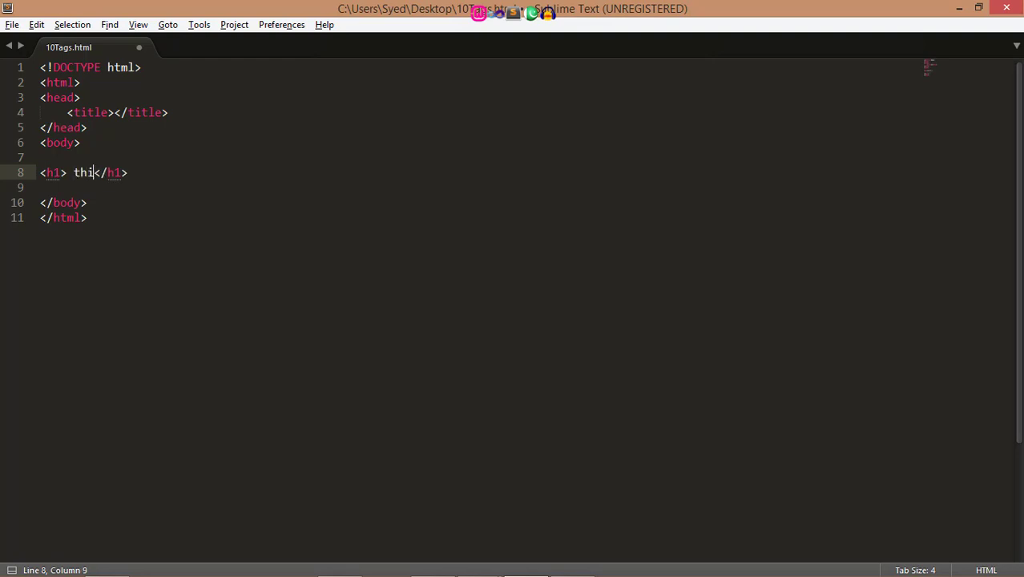
{"action": "type", "text": "s i"}
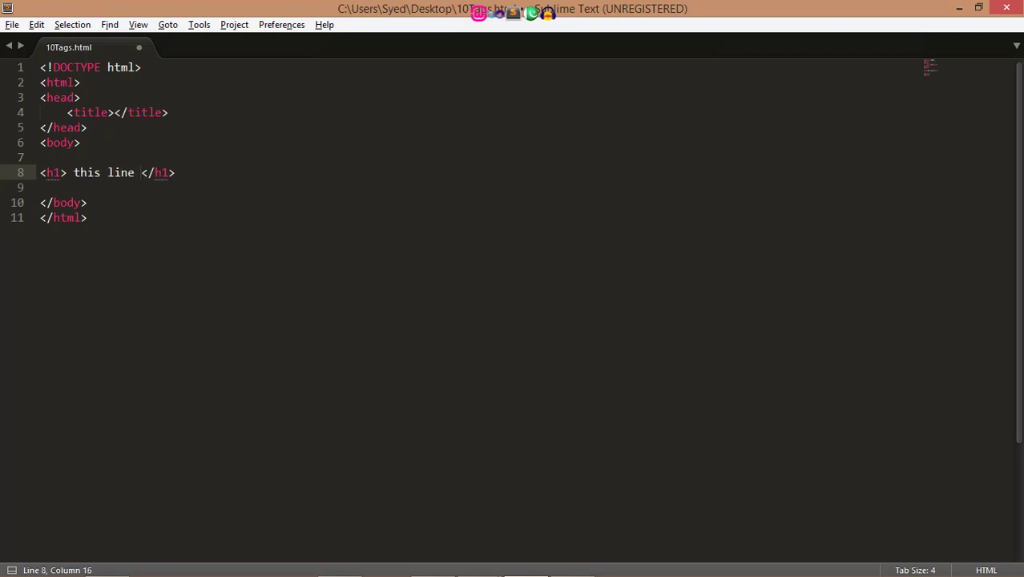
{"action": "type", "text": "italic"}
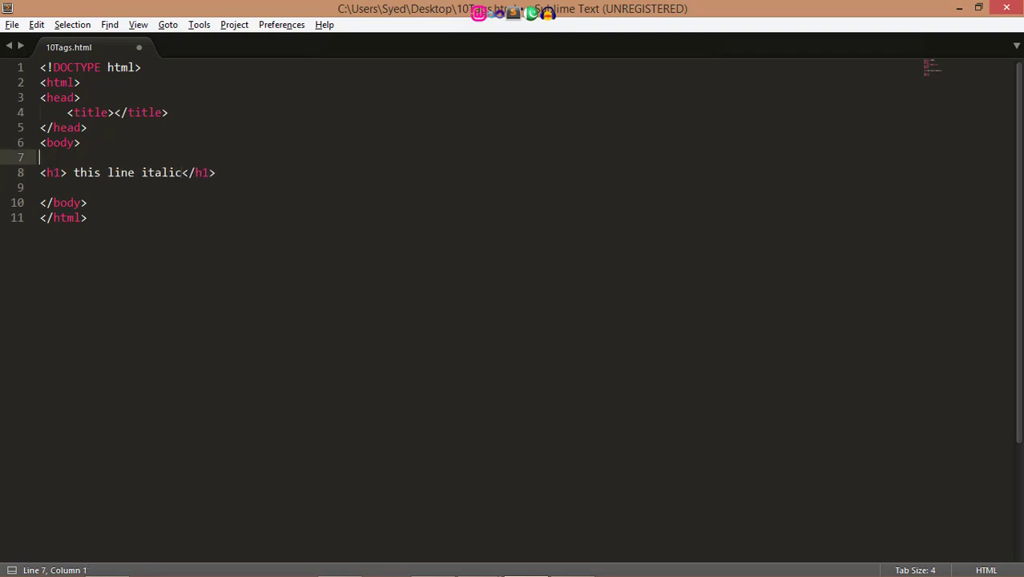
{"action": "type", "text": "<i>"}
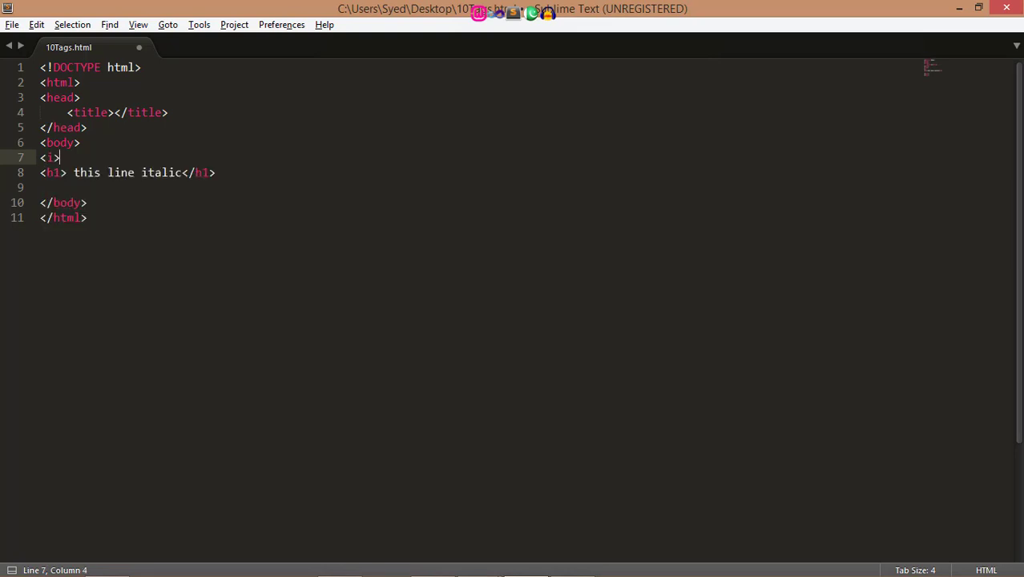
Step: Add the closing </i> tag after the heading and leave a blank line below it
{"action": "type", "text": "<input type=\"\" name=\"\">"}
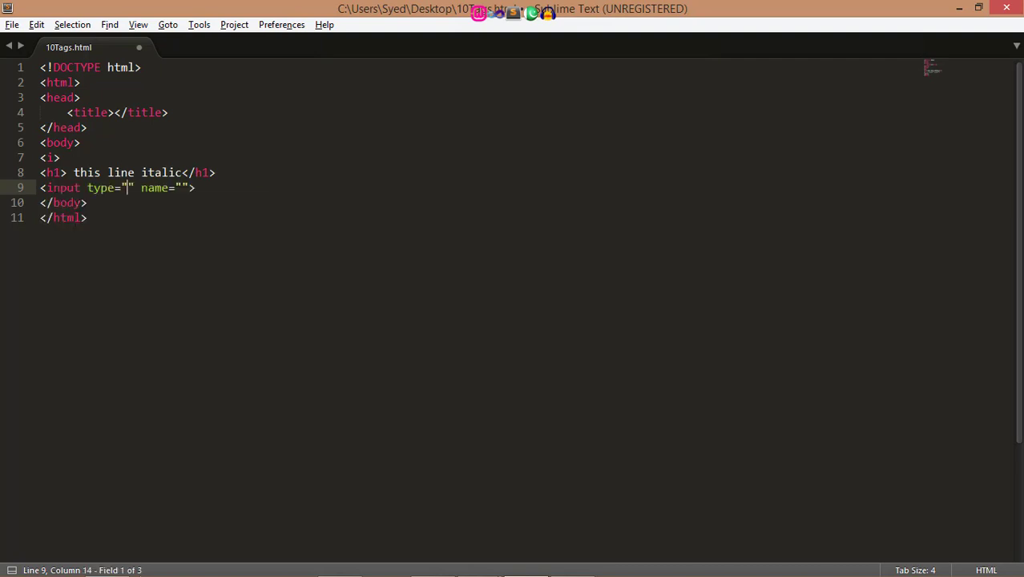
{"action": "key", "text": "ctrl+z"}
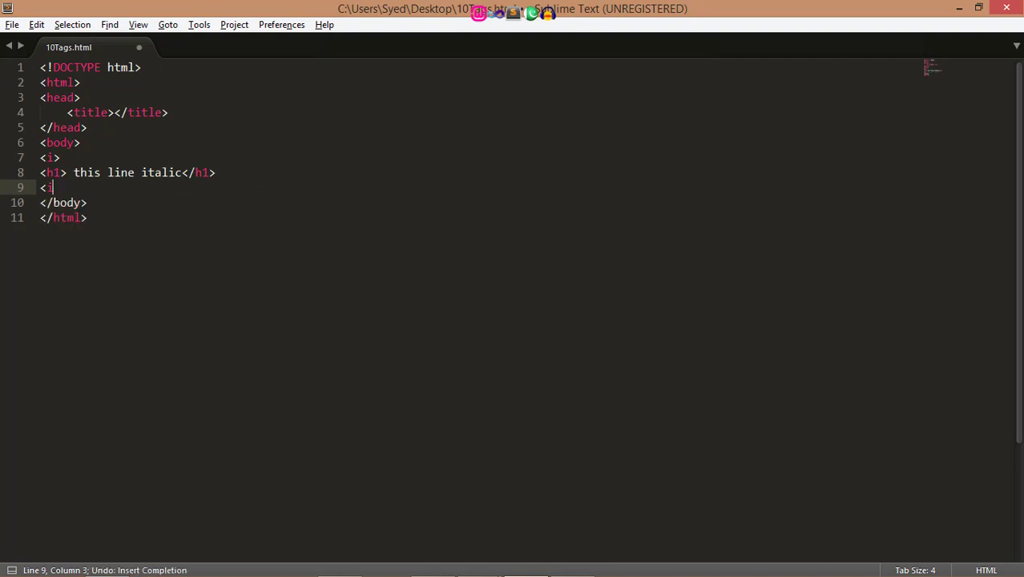
{"action": "type", "text": "/>"}
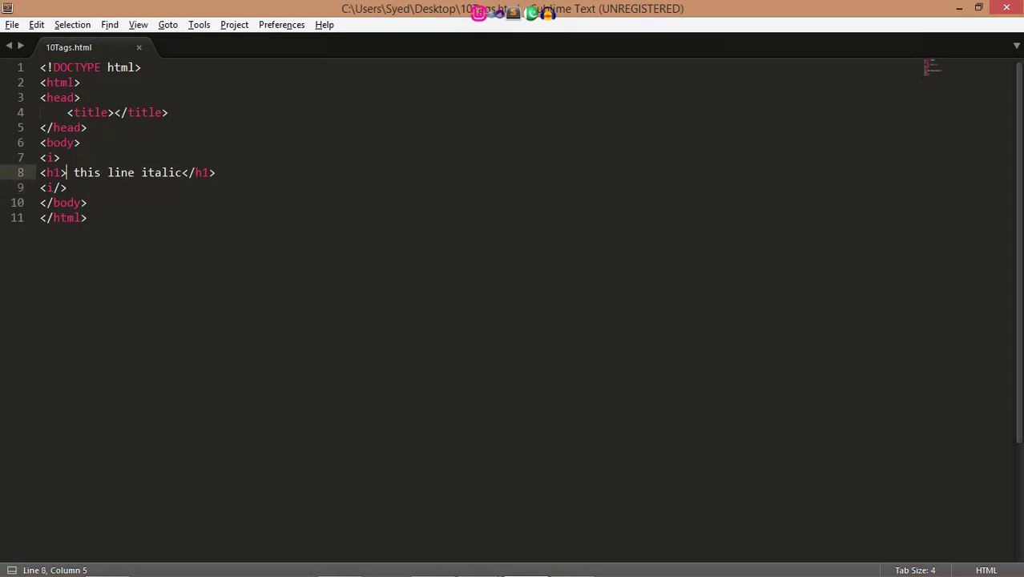
{"action": "type", "text": "i"}
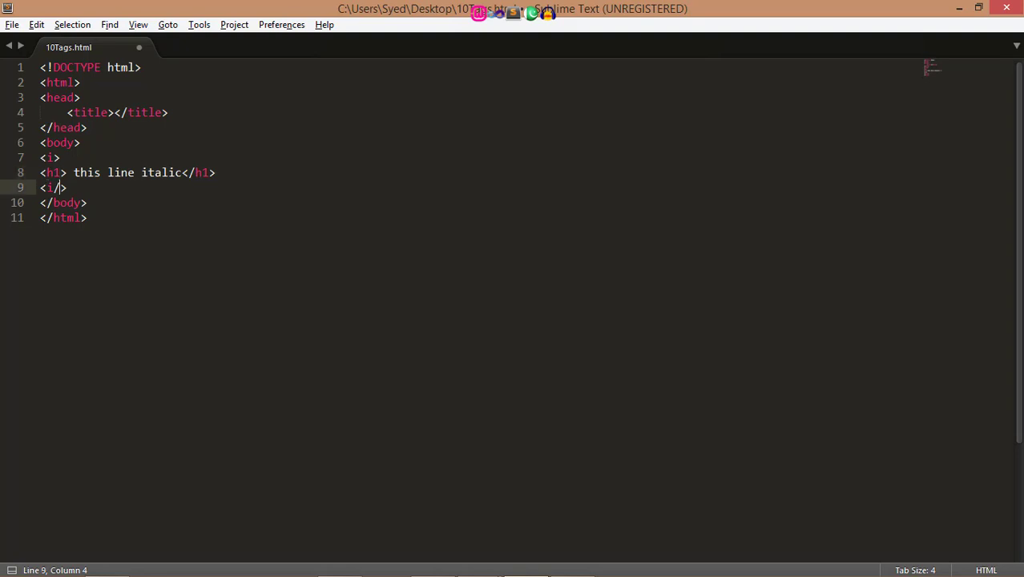
{"action": "type", "text": ">"}
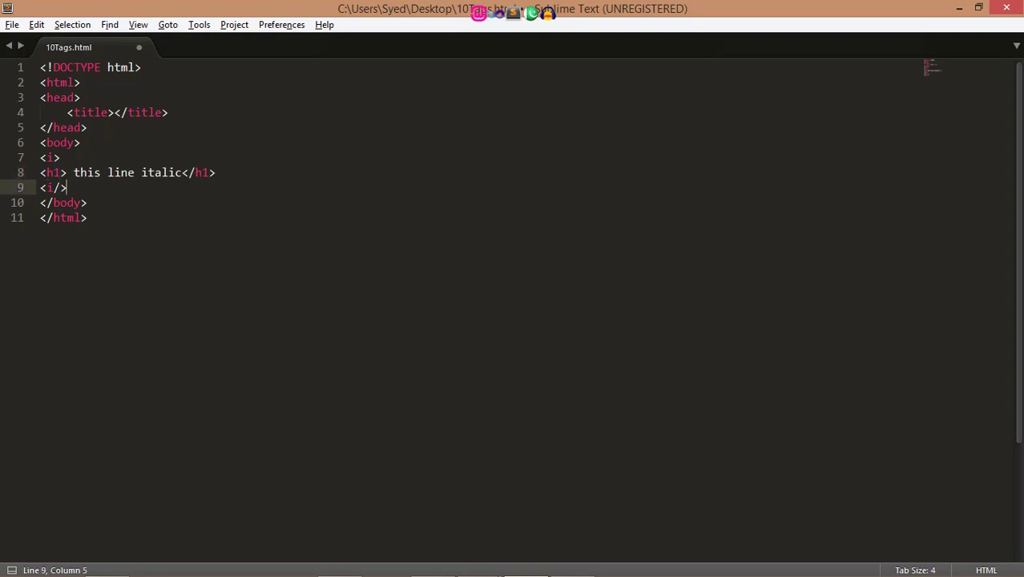
{"action": "key", "text": "enter"}
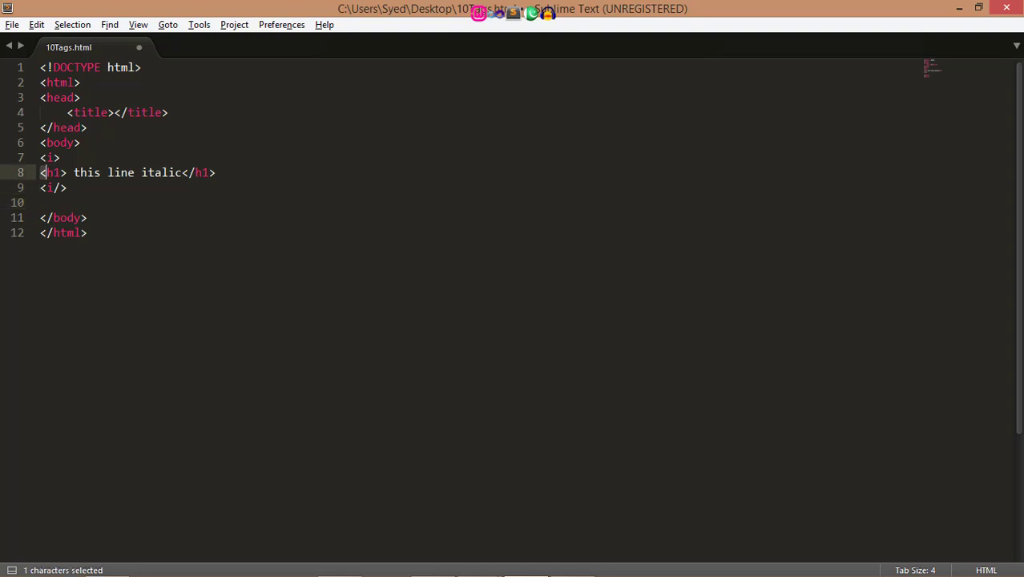
Step: Duplicate the heading line as 'this line underline' wrapped in <u></u> tags
{"action": "left_click_drag", "start_coordinate": [42, 173], "coordinate": [186, 173]}
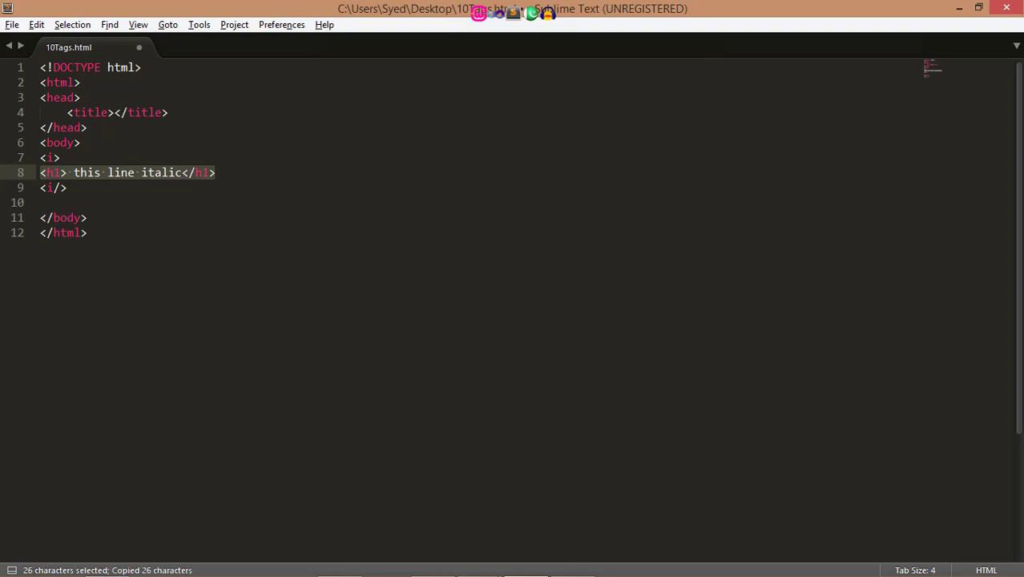
{"action": "key", "text": "ctrl+v"}
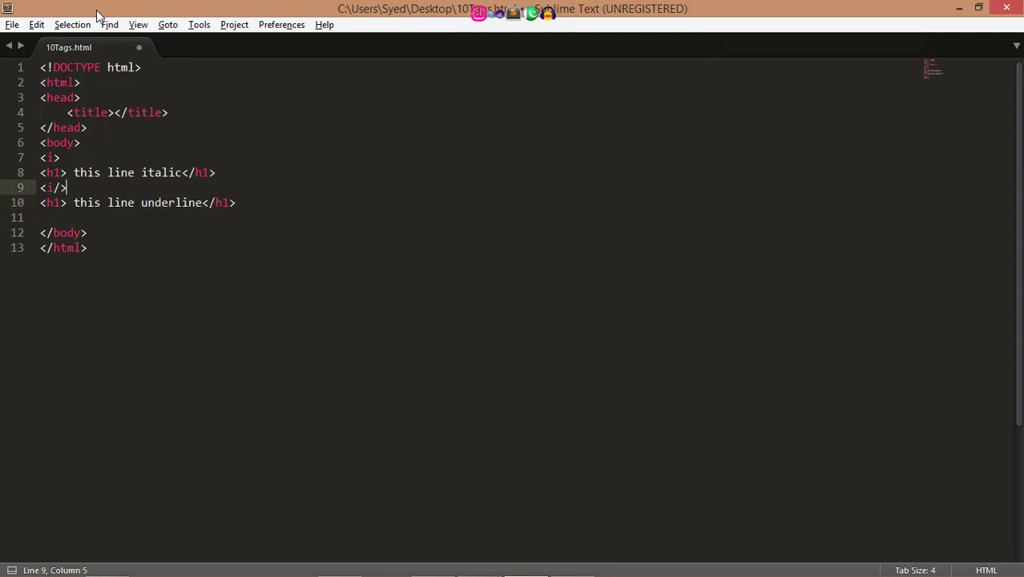
{"action": "type", "text": "<u>"}
{"action": "type", "text": "<h1></h1>"}
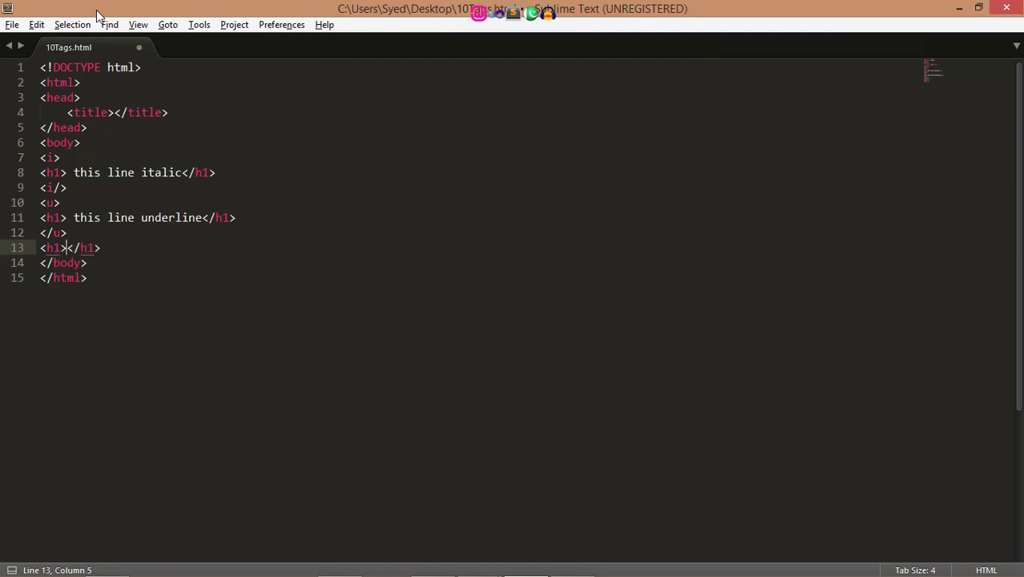
Step: Add an h1 'this line is bold' wrapped in <b></b> tags and save the file
{"action": "type", "text": "this line b"}
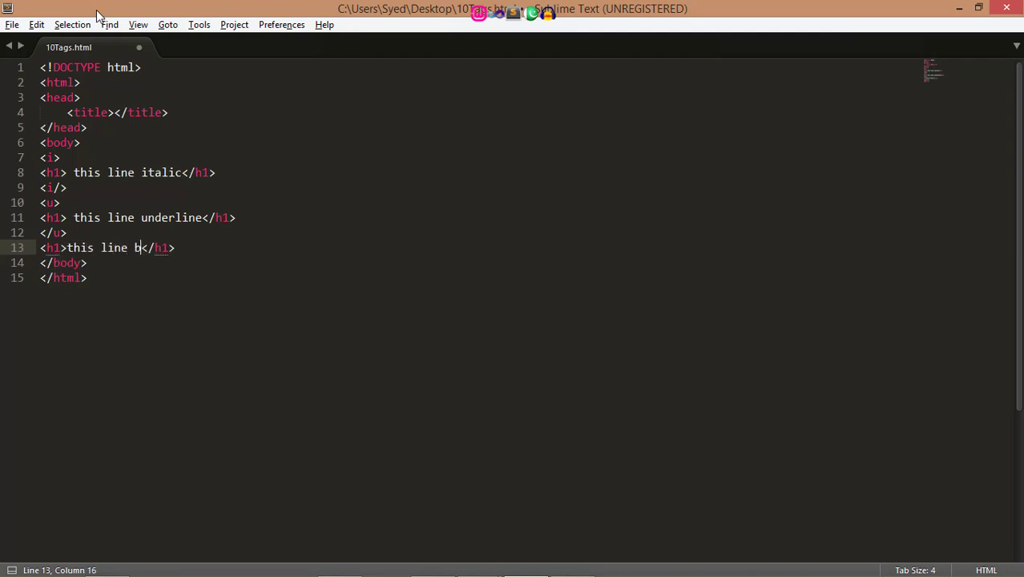
{"action": "type", "text": "is bold"}
{"action": "type", "text": "<"}
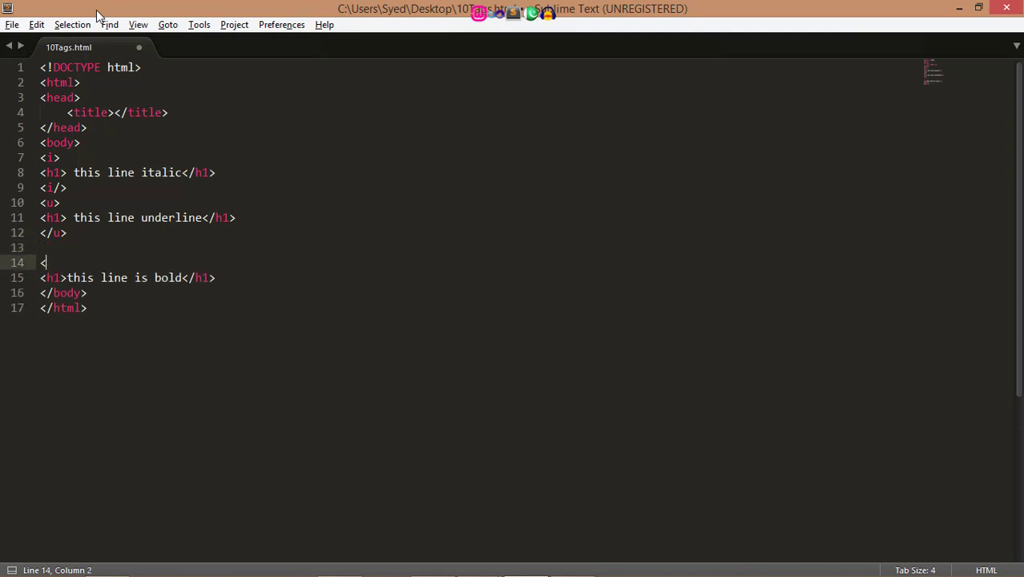
{"action": "type", "text": "b></b>"}
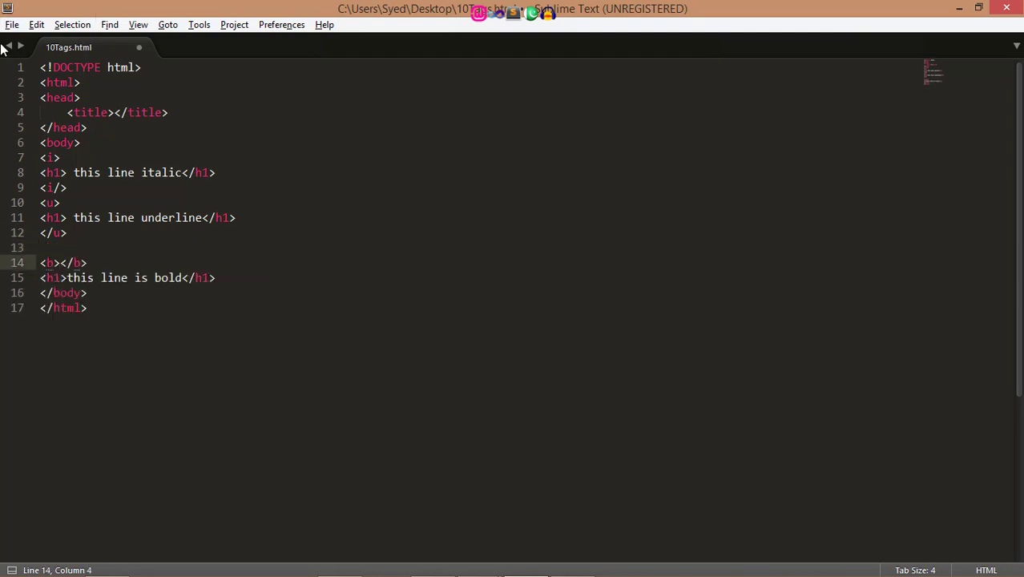
{"action": "key", "text": "ctrl+x"}
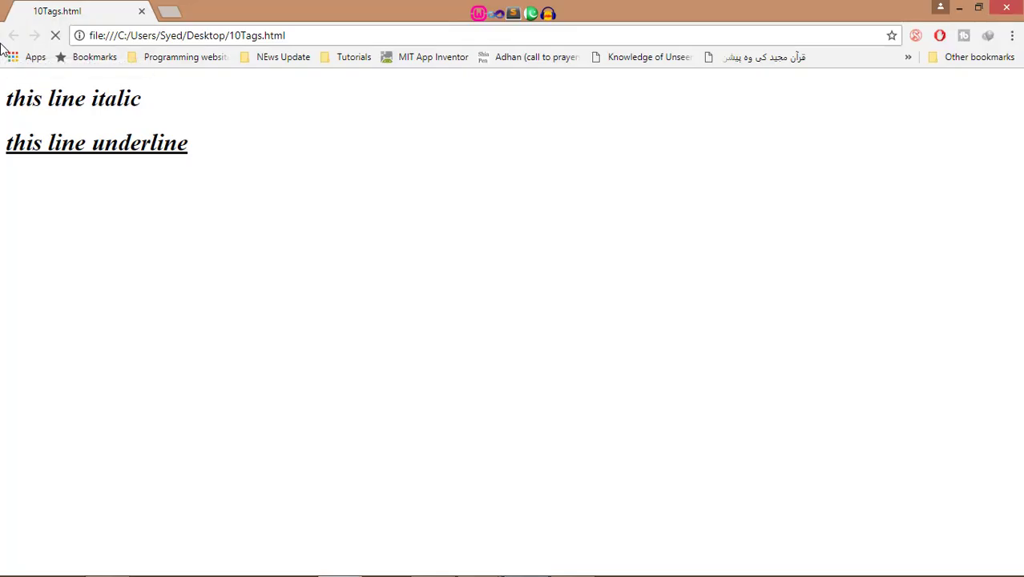
Step: Reload the Chrome preview to show the new headings, then return to the editor and open blank lines
{"action": "left_click", "coordinate": [54, 36]}
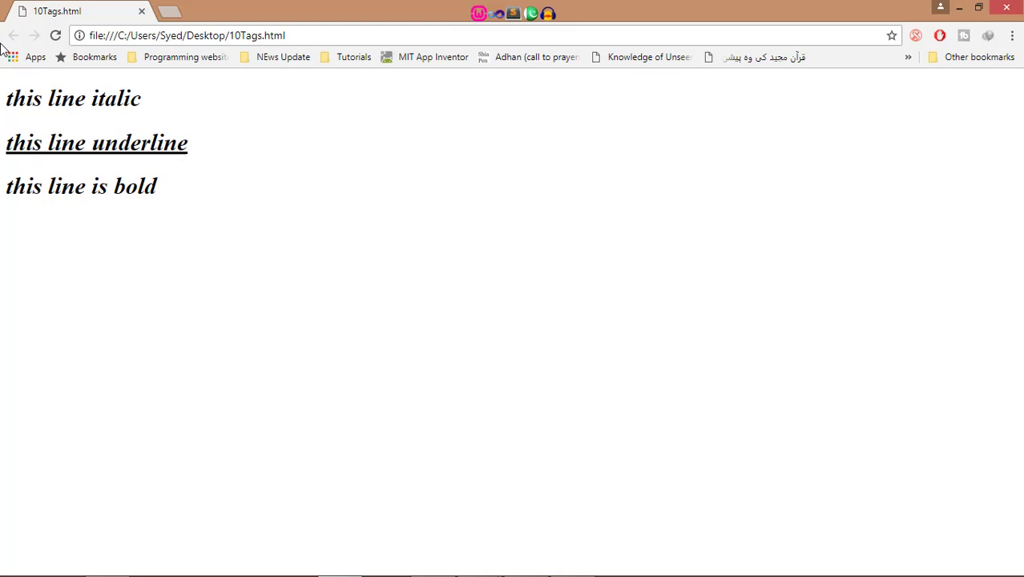
{"action": "key", "text": "alt+tab"}
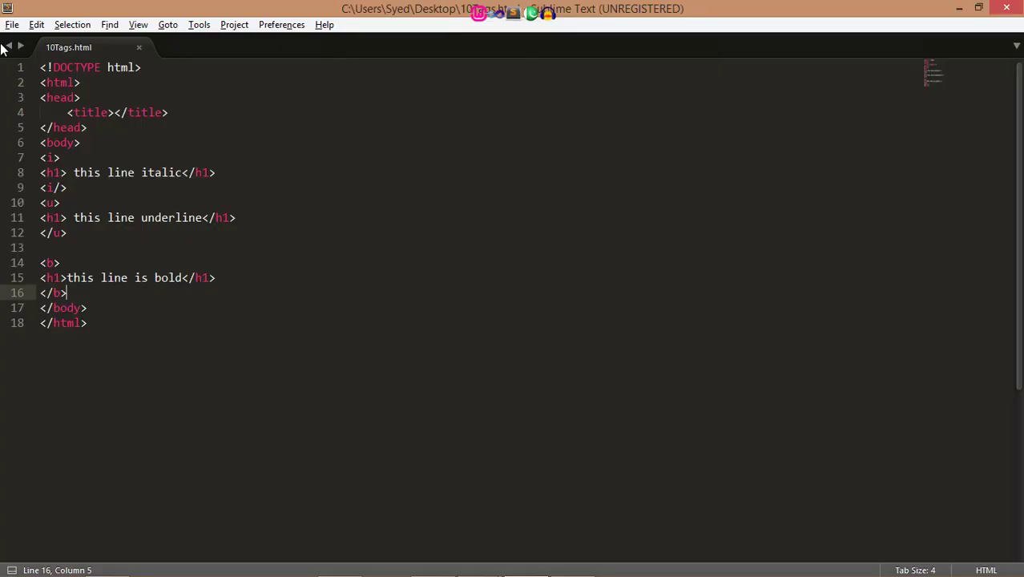
{"action": "key", "text": "Enter"}
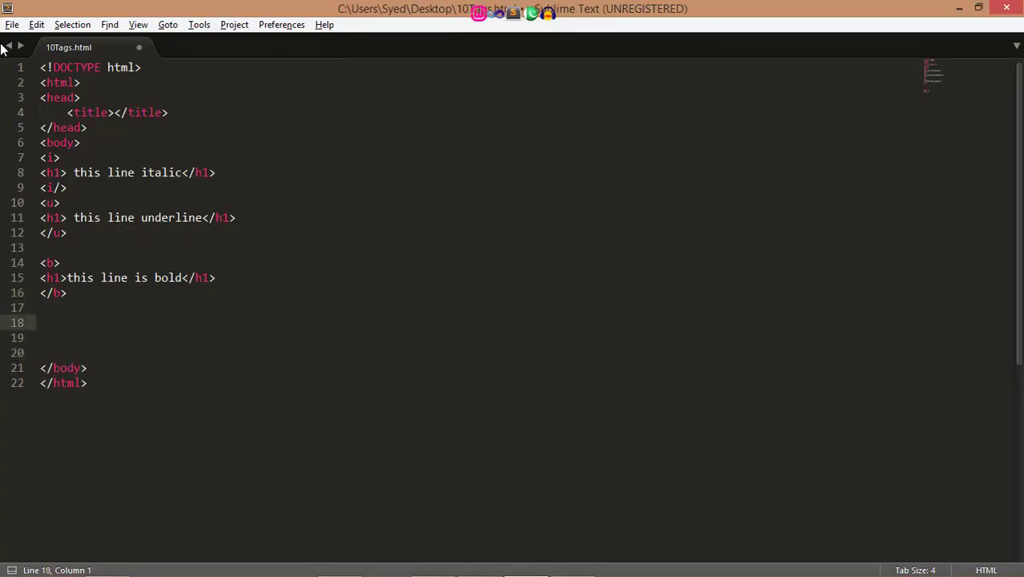
Step: Write an h1 heading 'this heading is marquee' below the bold block
{"action": "type", "text": "<"}
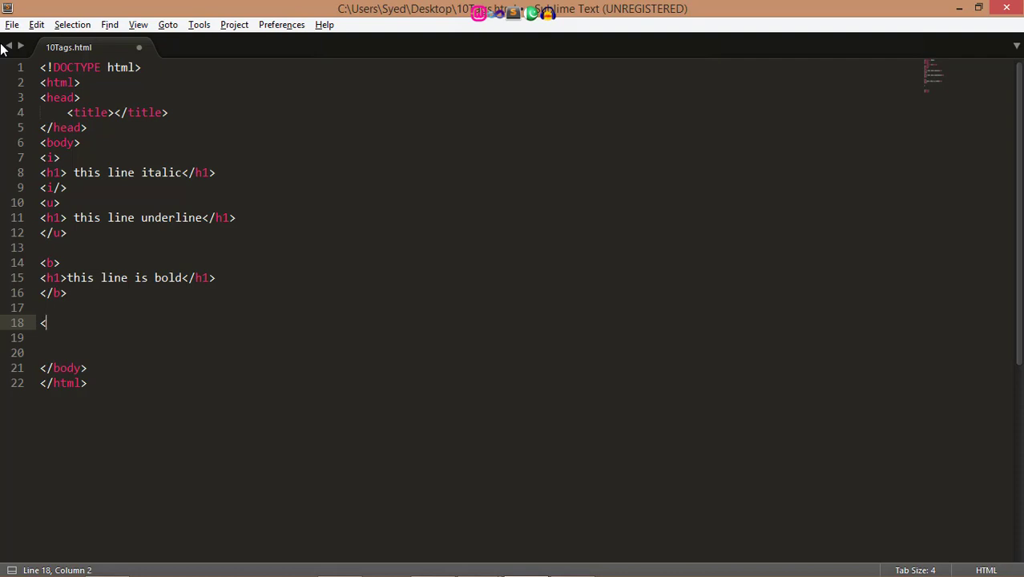
{"action": "type", "text": "marq"}
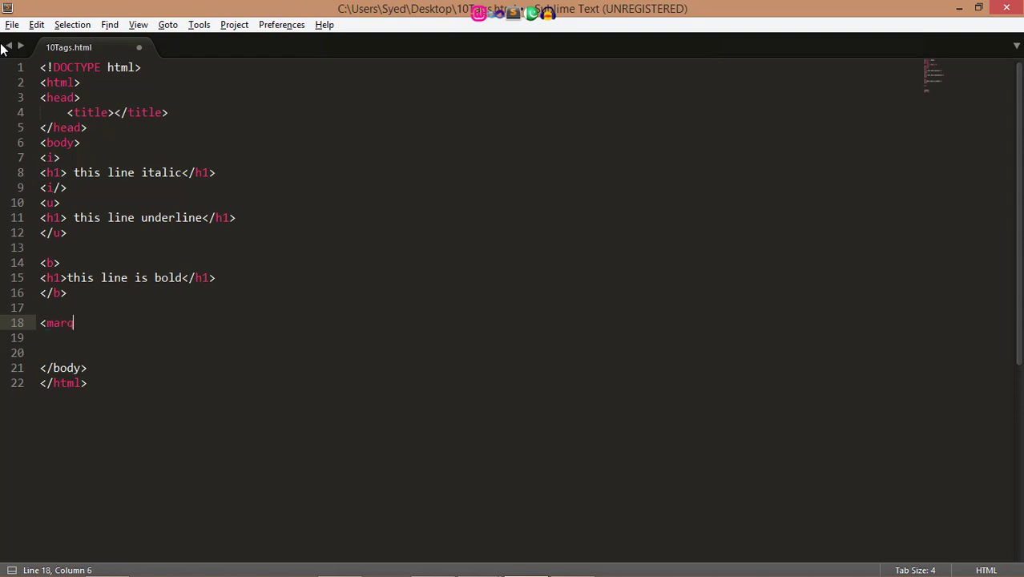
{"action": "type", "text": "h1"}
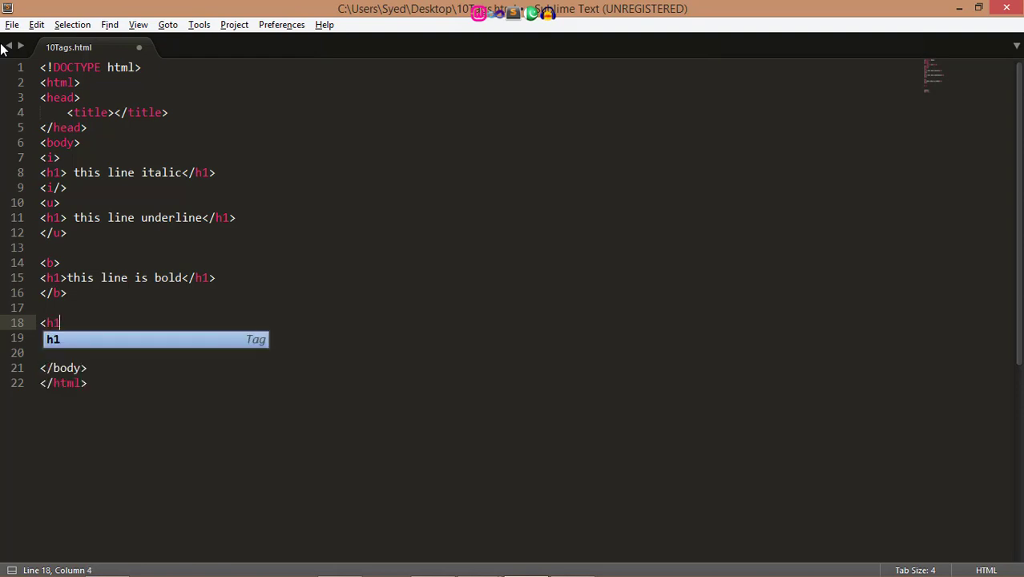
{"action": "type", "text": ">this l</h1>"}
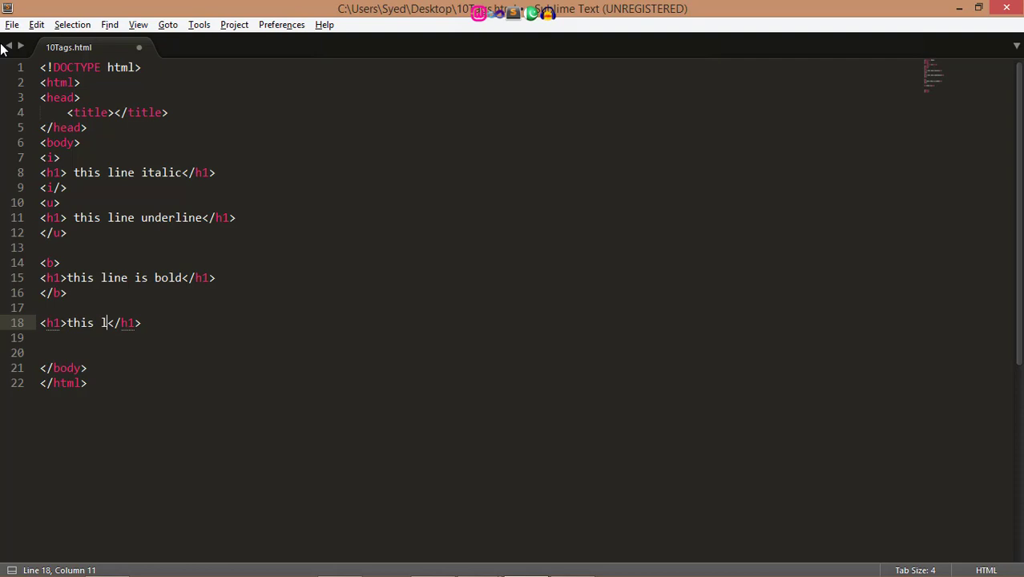
{"action": "type", "text": "eading"}
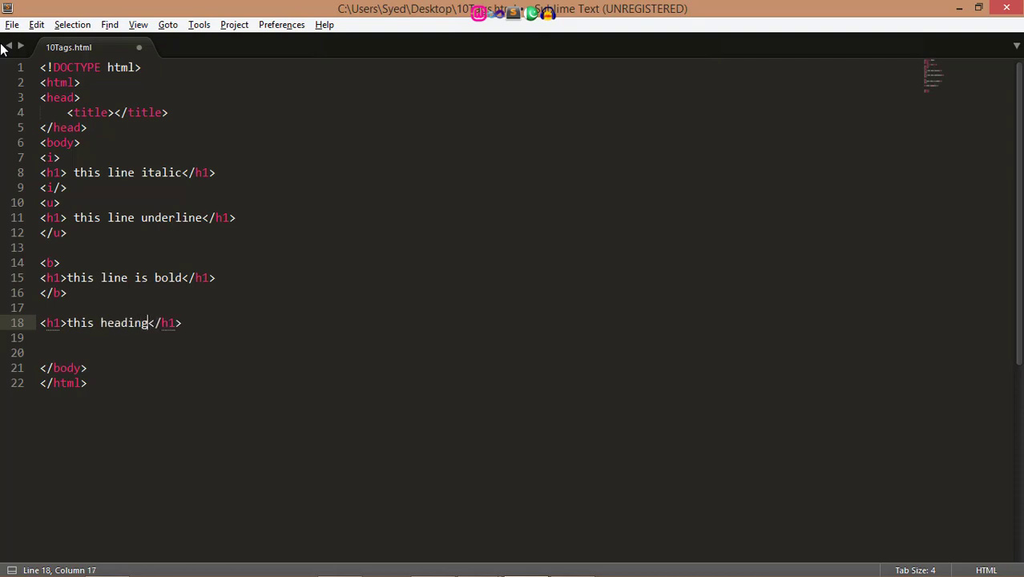
{"action": "type", "text": "is marquee"}
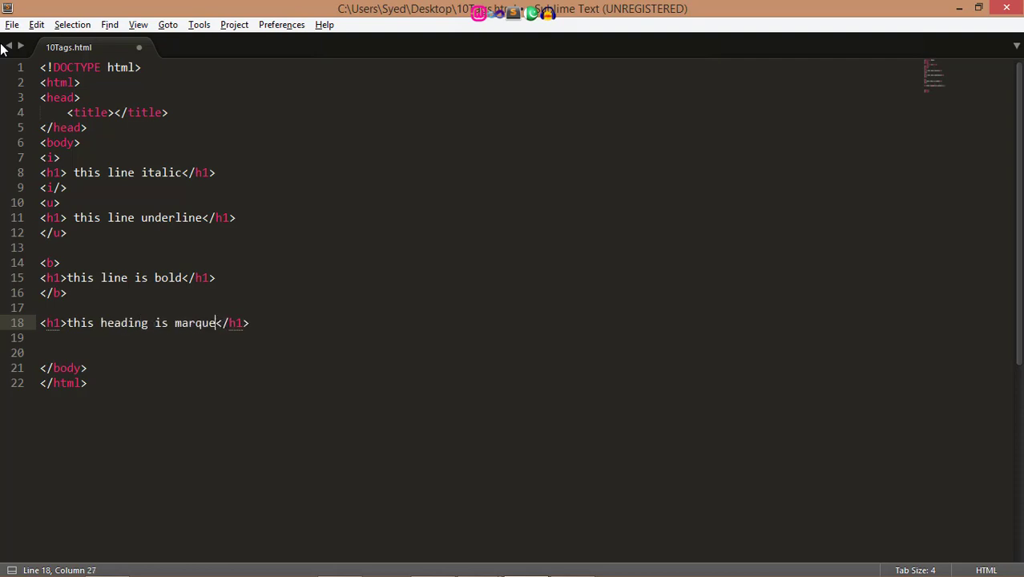
Step: Wrap the heading in <marquee> and </marquee> tags
{"action": "type", "text": "<ma"}
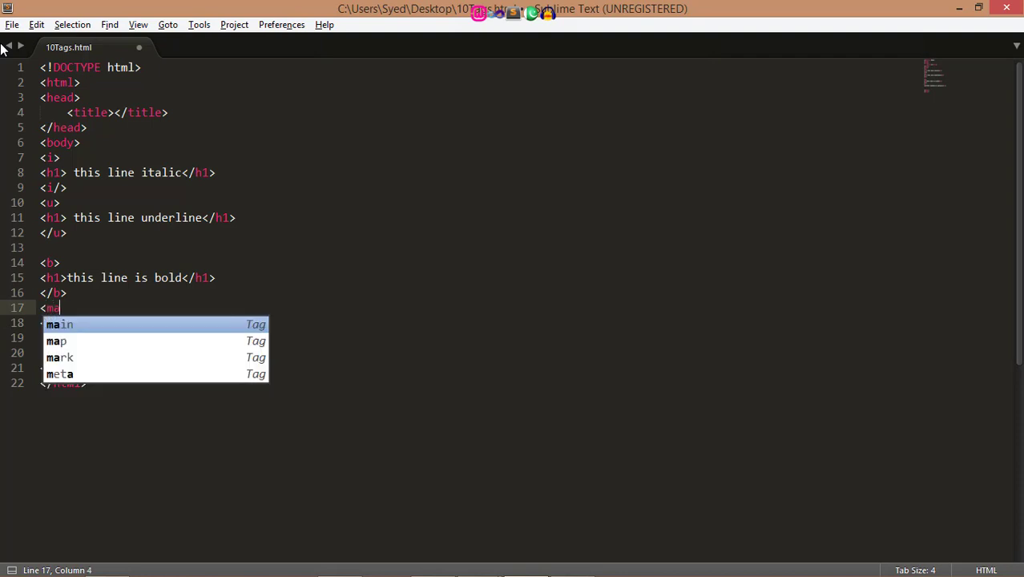
{"action": "type", "text": "rquee>"}
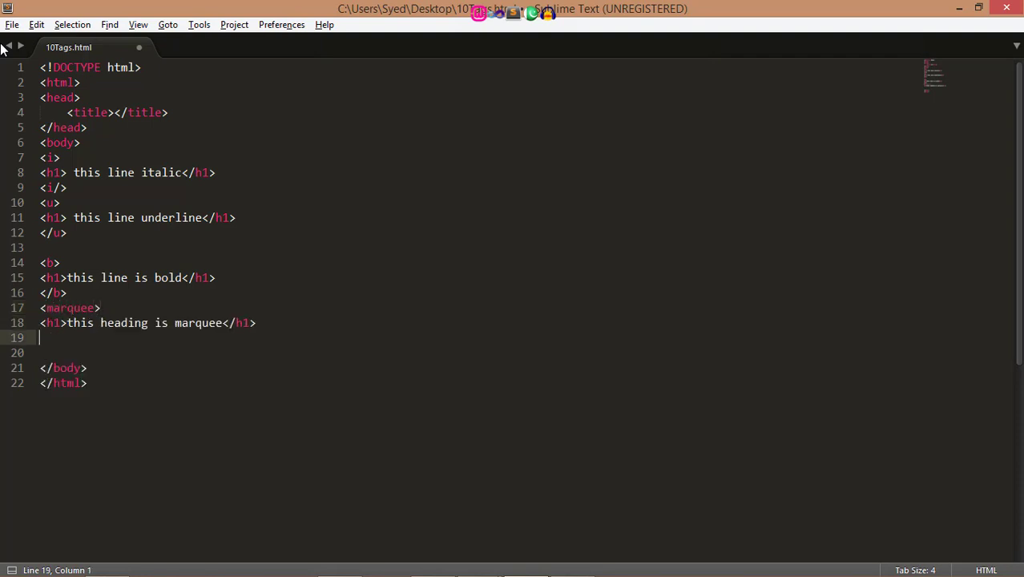
{"action": "type", "text": "</marquee>"}
{"action": "type", "text": "<address>hall </address>"}
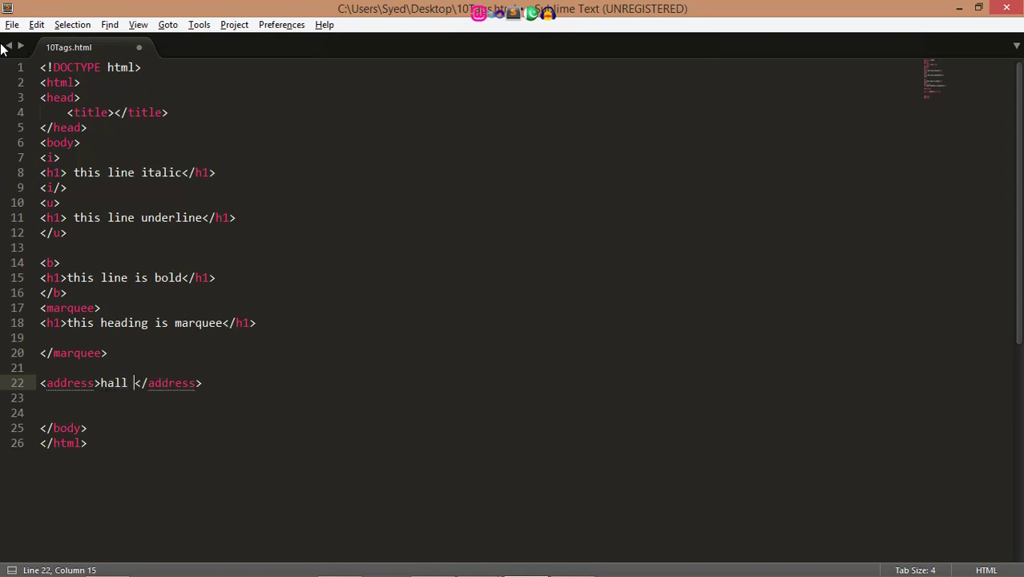
Step: Extend the address element text to 'hall road king edward hos'
{"action": "type", "text": "road ki"}
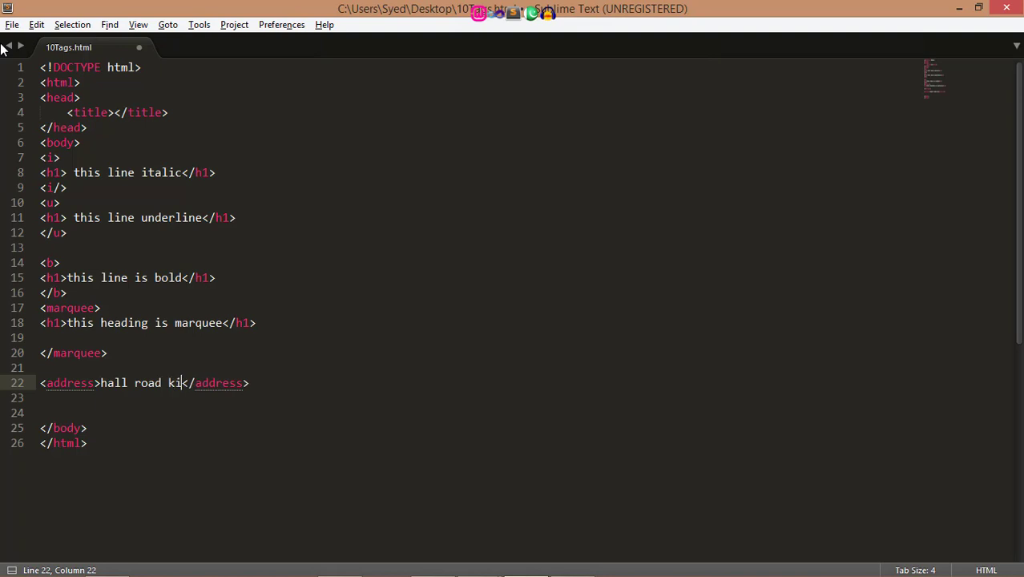
{"action": "type", "text": "ng edw"}
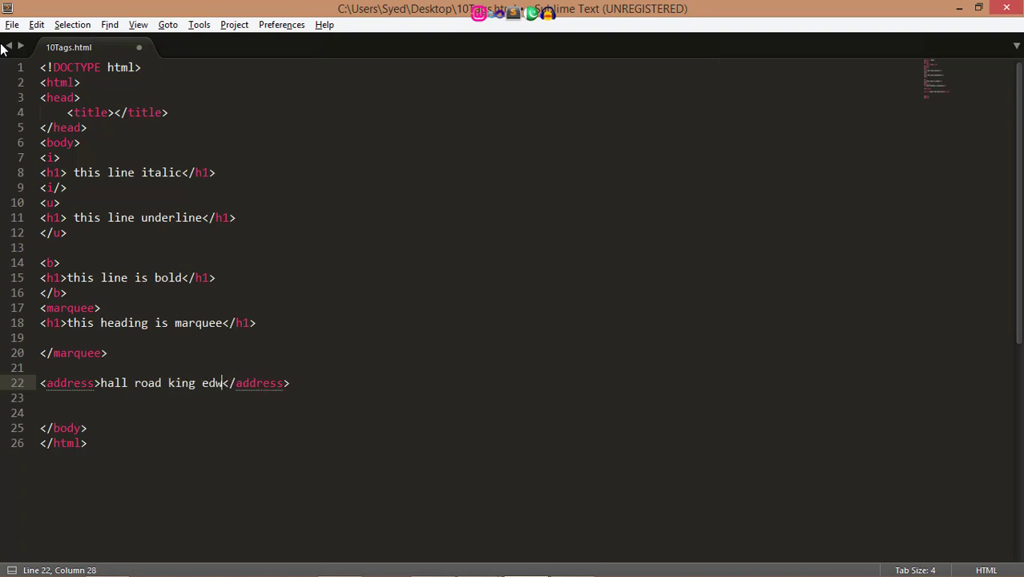
{"action": "type", "text": "ard hos"}
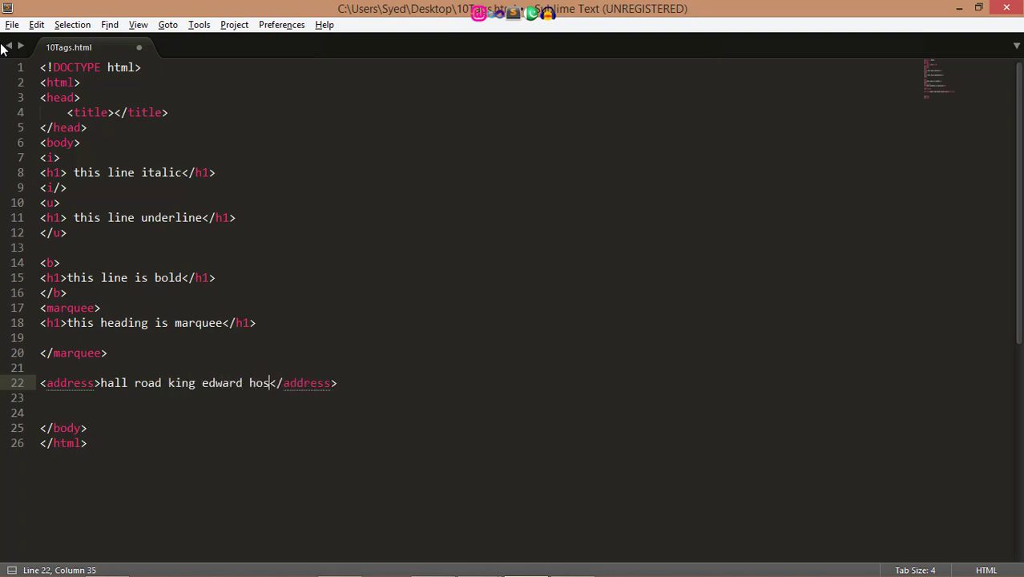